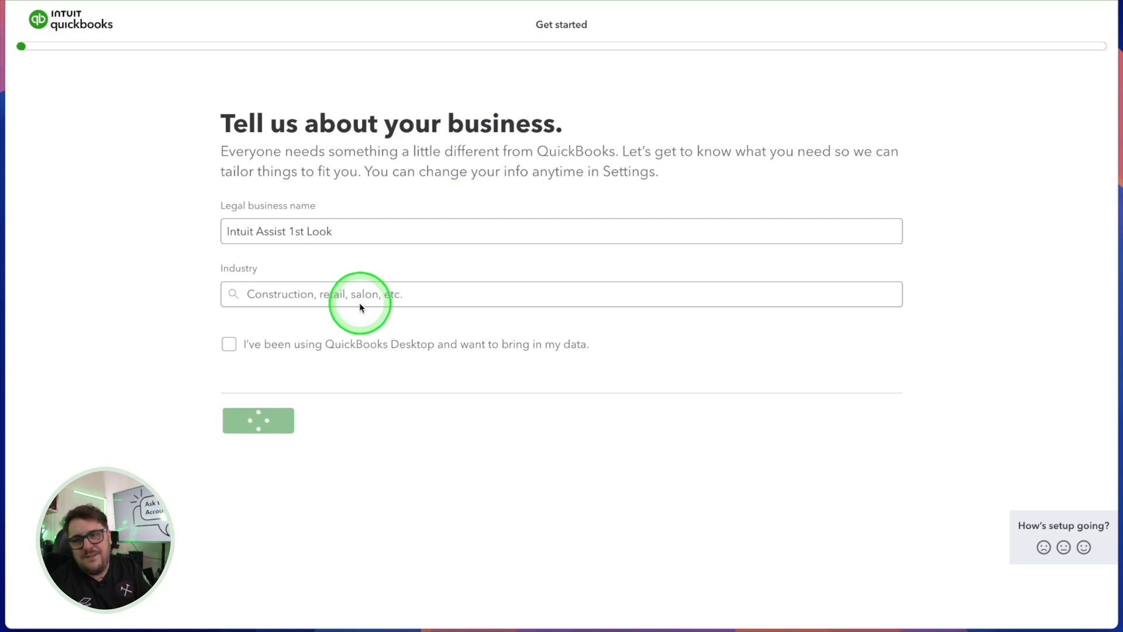
# Set the business type to Corporation and continue the new business setup
pyautogui.click(258, 420)
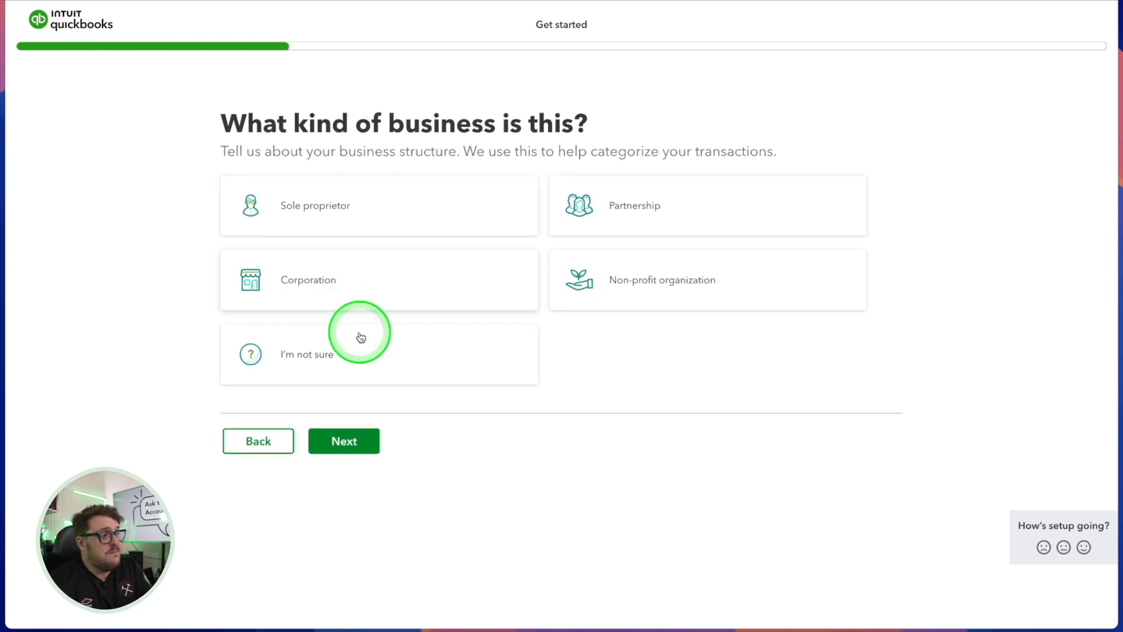
pyautogui.click(378, 280)
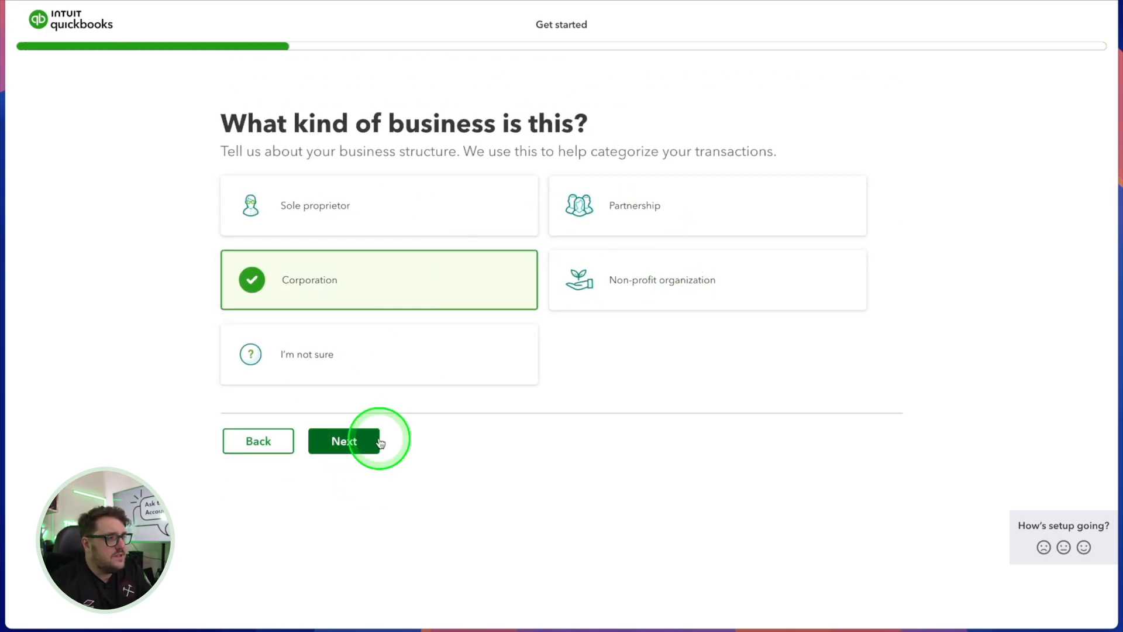
pyautogui.click(344, 441)
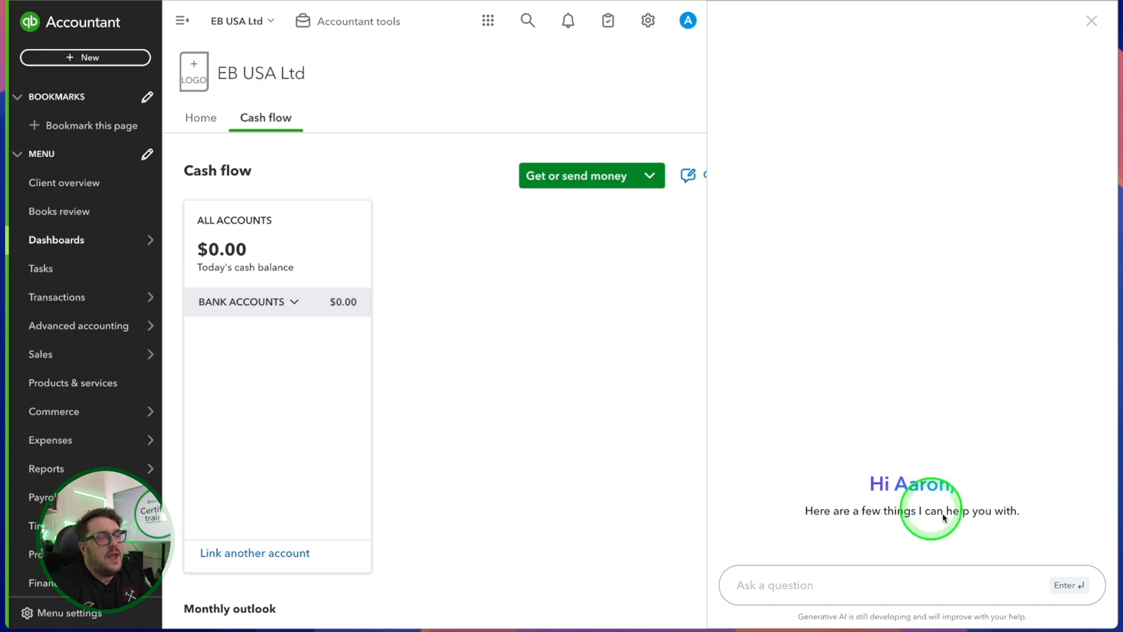
# Ask Intuit Assist how to add an account to the chart of accounts, then close the panel
pyautogui.click(917, 585)
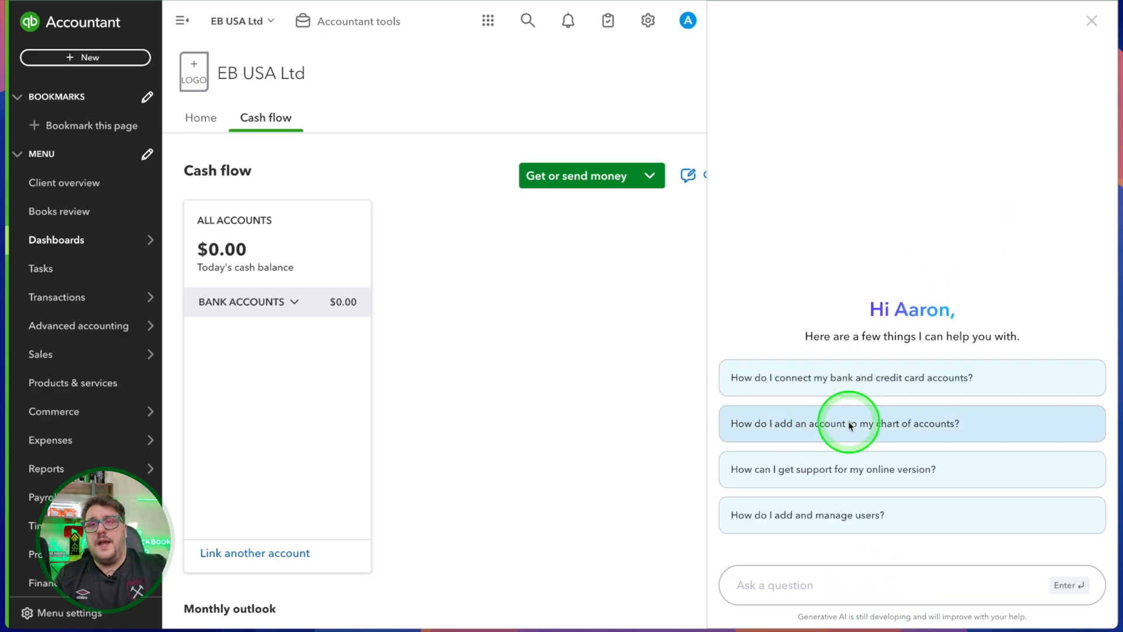
pyautogui.moveTo(975, 470)
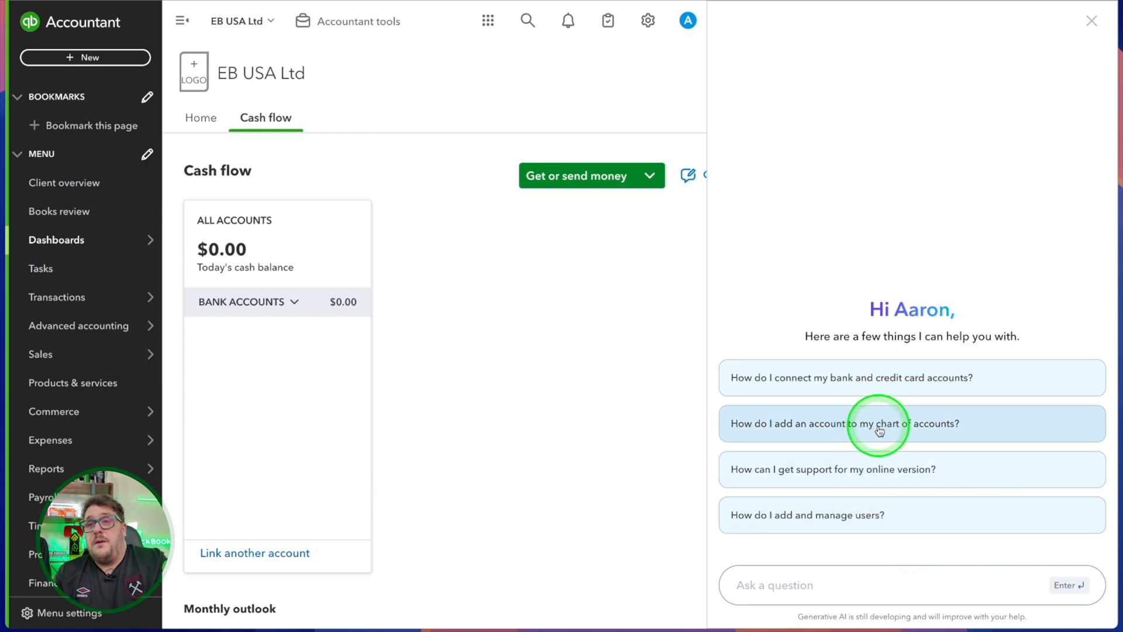
pyautogui.click(880, 423)
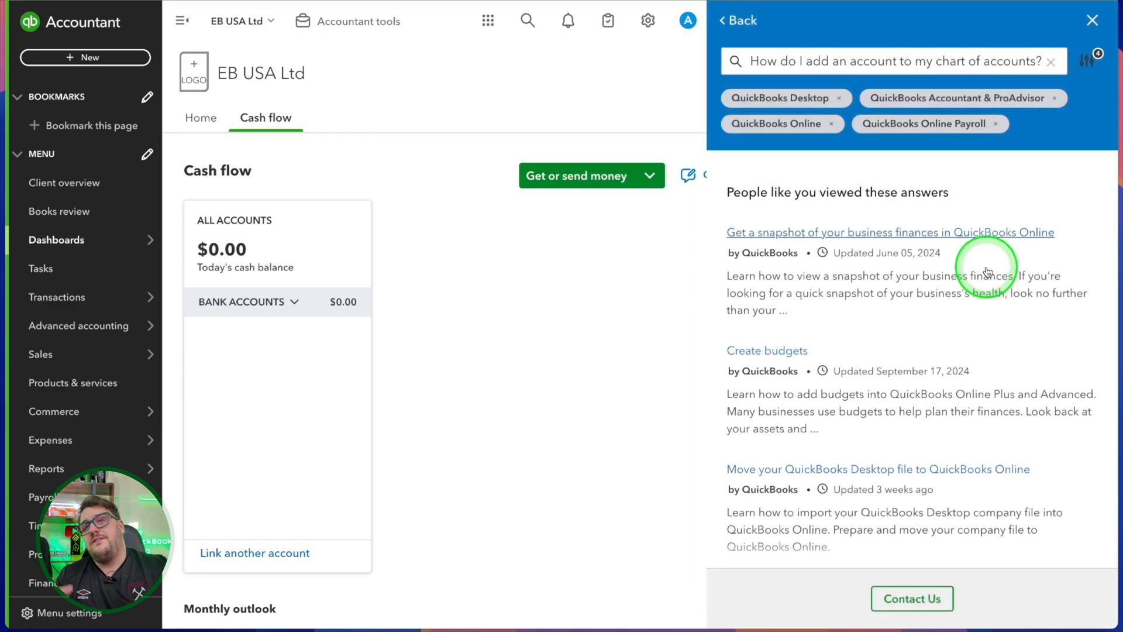
pyautogui.moveTo(884, 302)
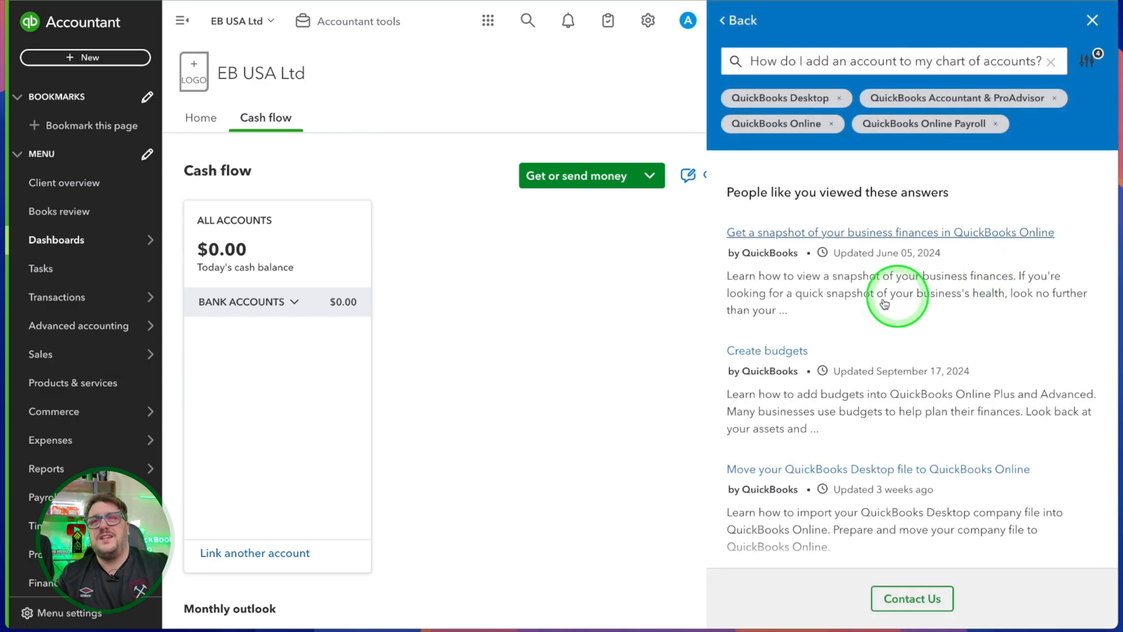
pyautogui.click(1090, 20)
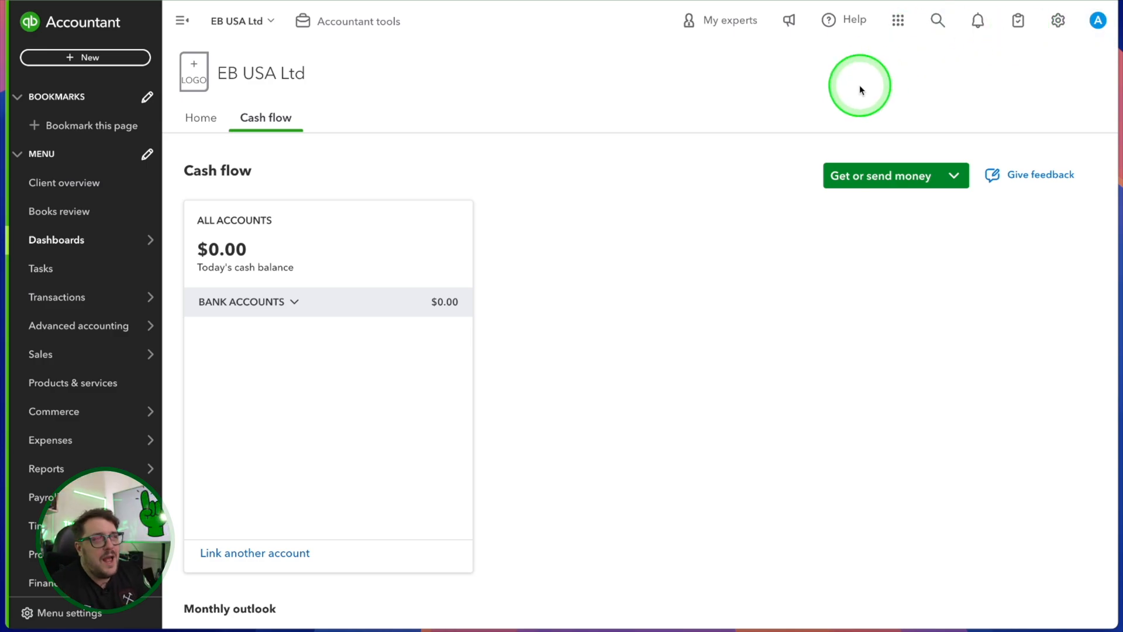
pyautogui.moveTo(308, 344)
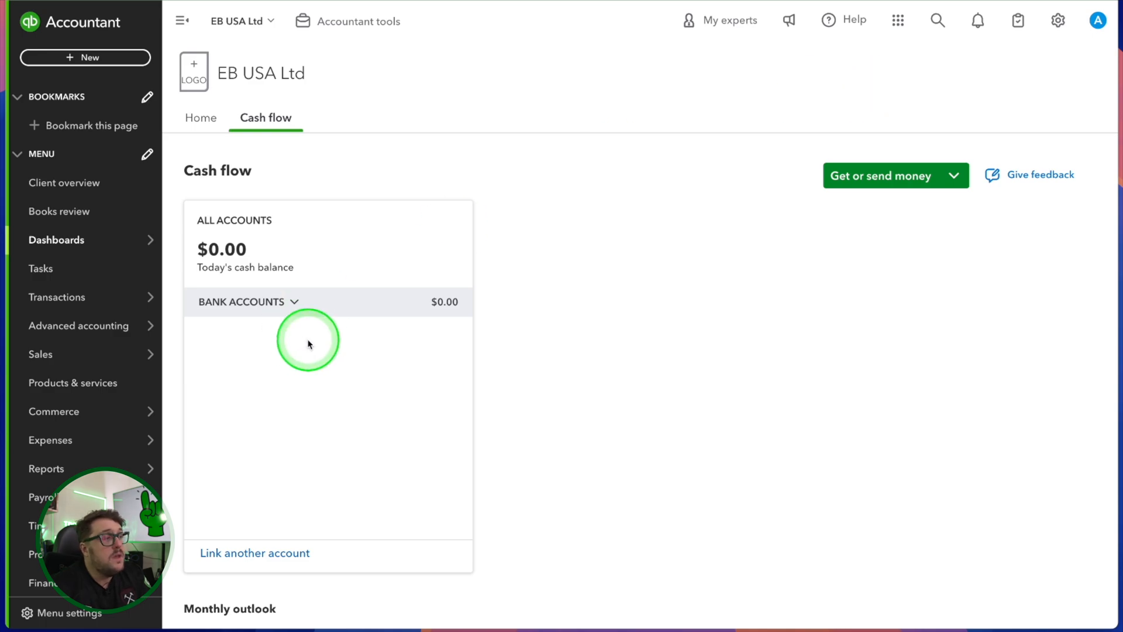
# Create a new invoice 004712 billed to the (UK) customer and review the GBP totals
pyautogui.click(86, 57)
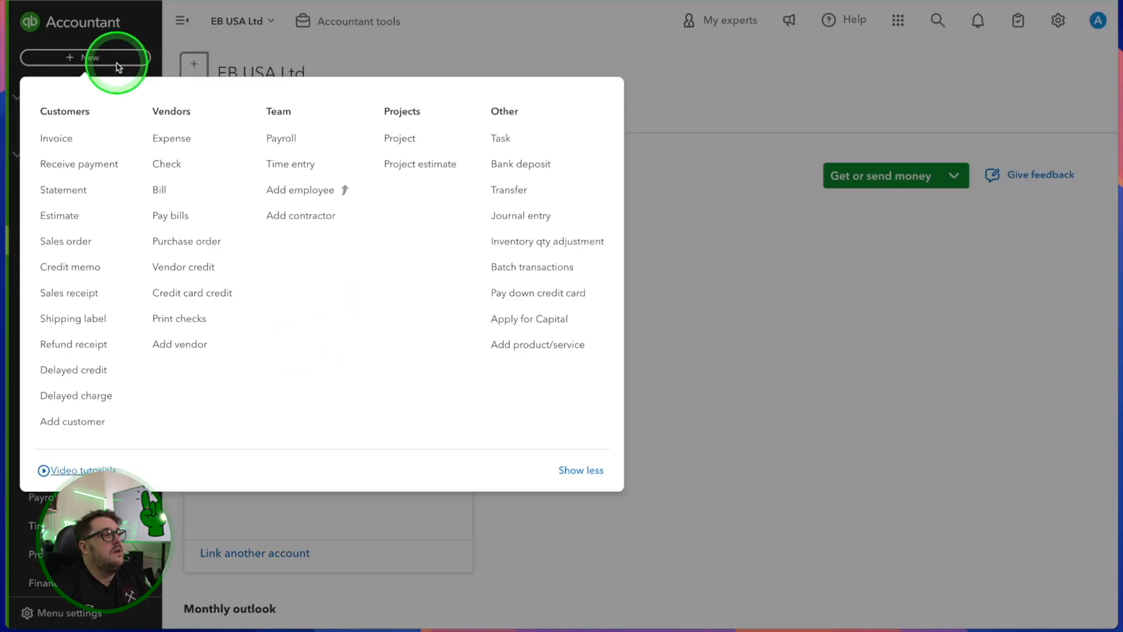
pyautogui.click(56, 138)
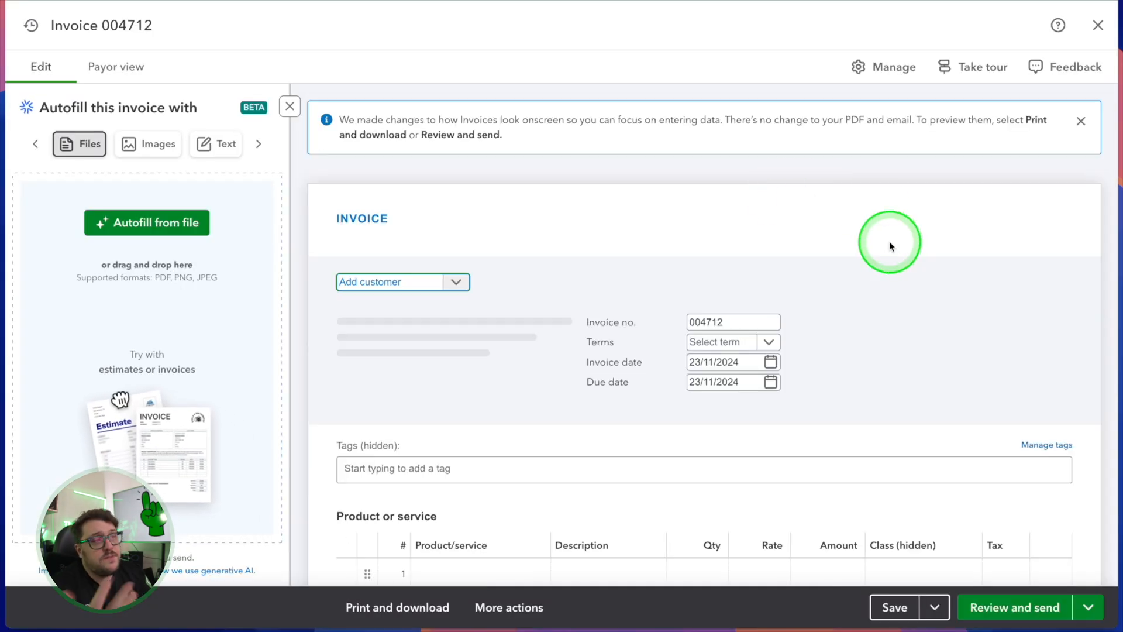
pyautogui.moveTo(828, 264)
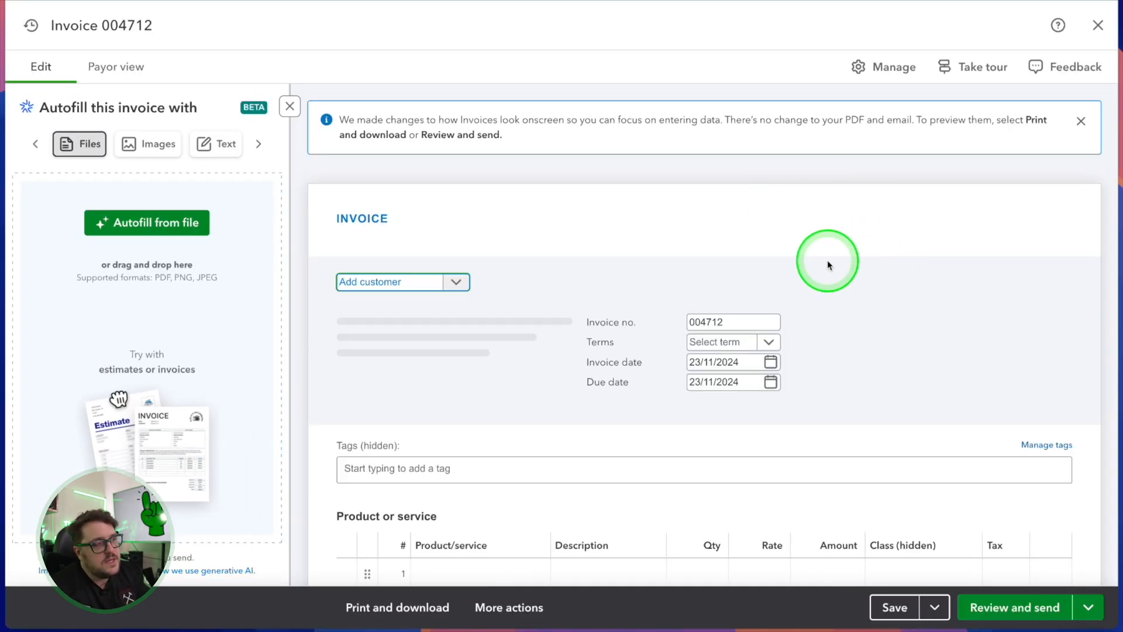
pyautogui.scroll(-3)
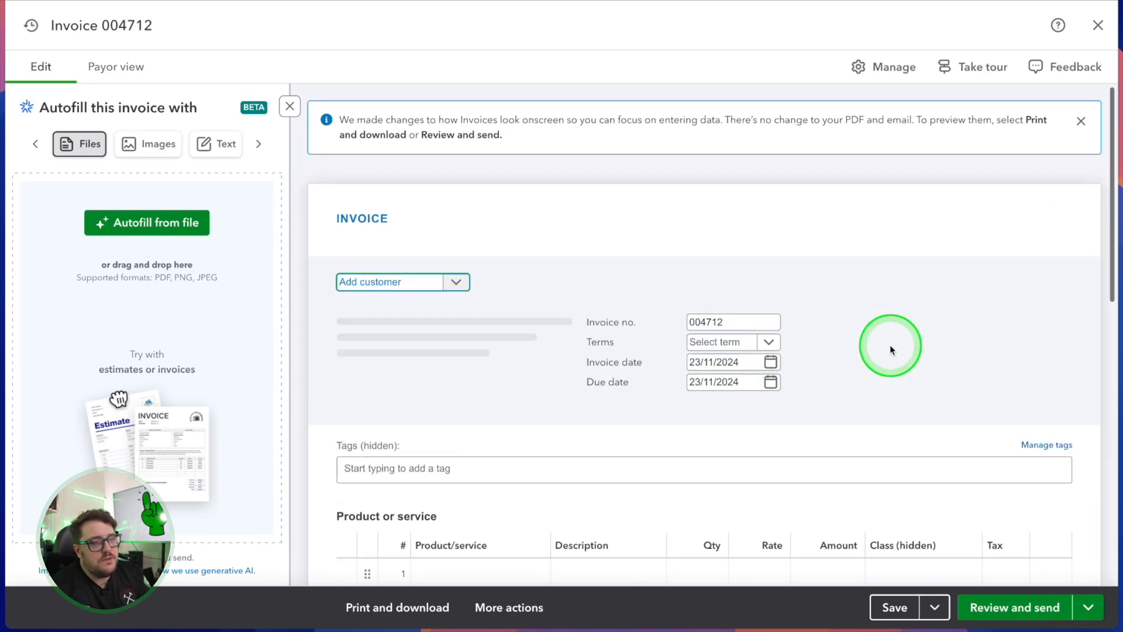
pyautogui.moveTo(601, 298)
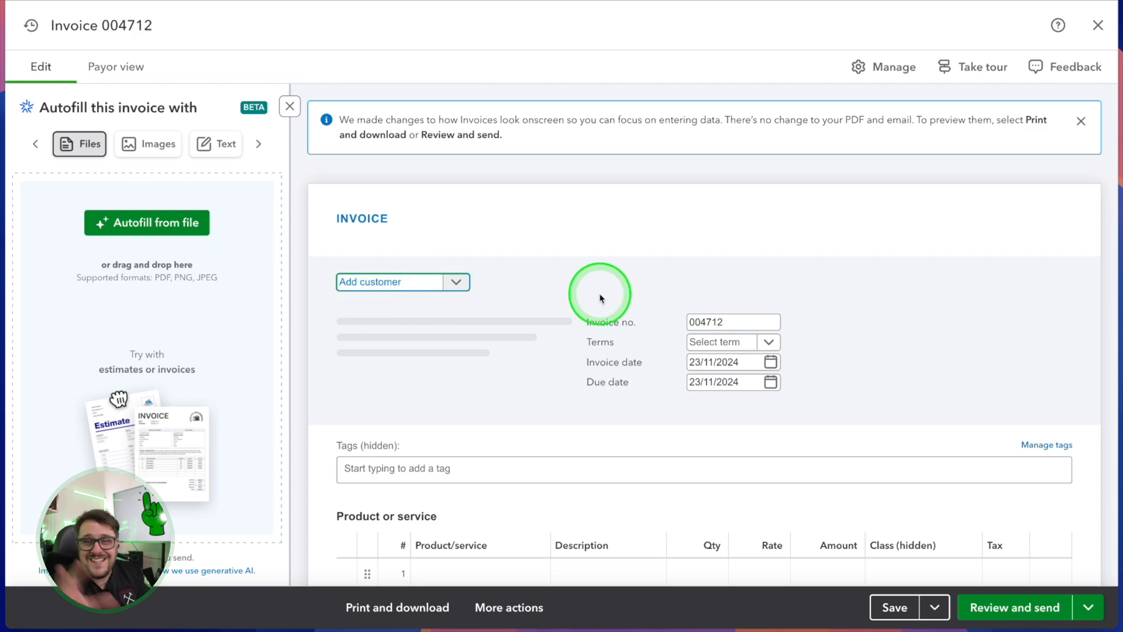
pyautogui.click(456, 282)
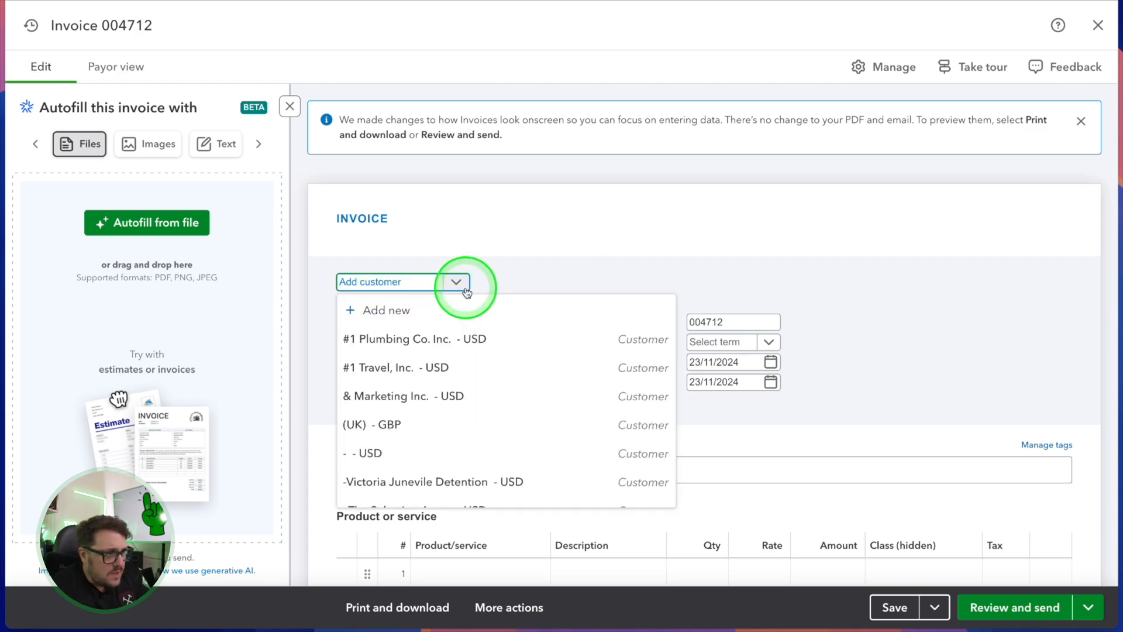
pyautogui.click(353, 424)
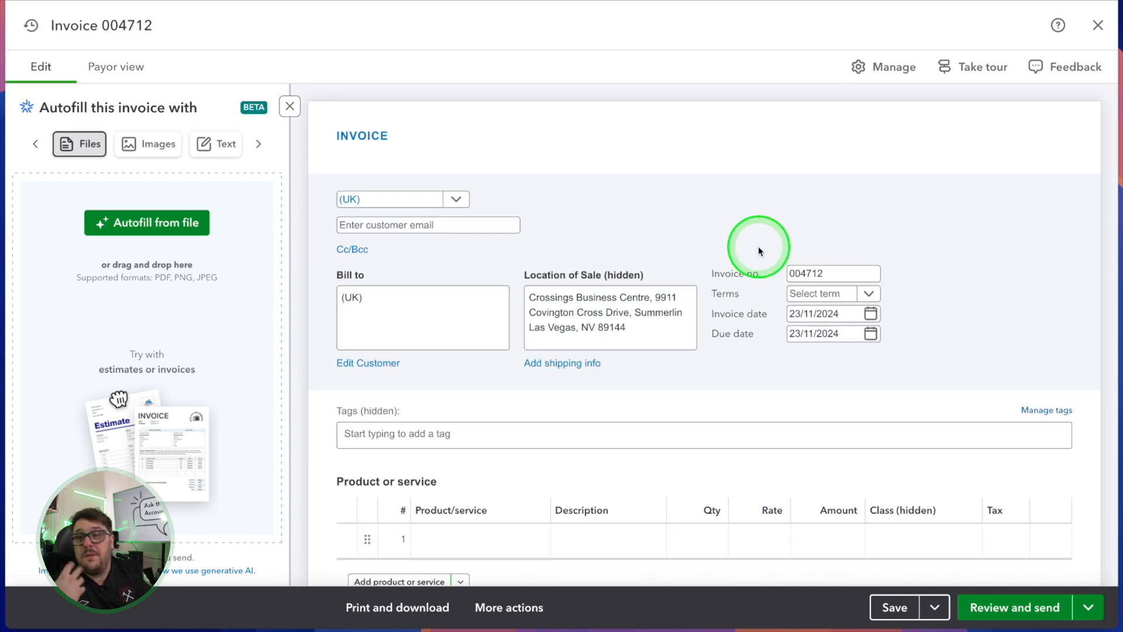
pyautogui.scroll(-3)
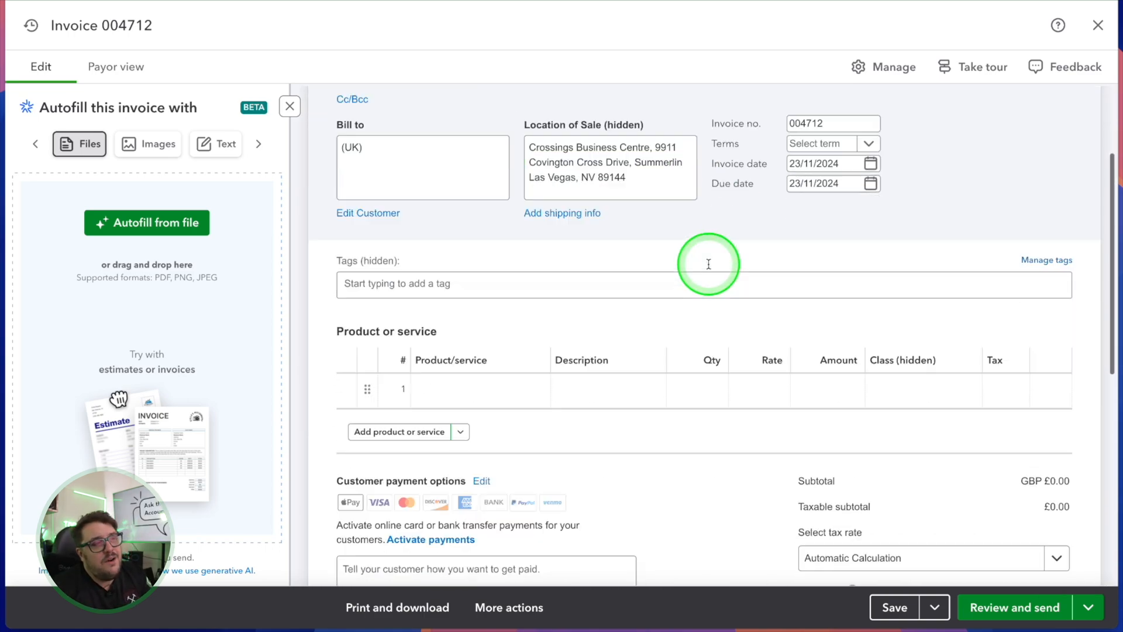
pyautogui.scroll(-3)
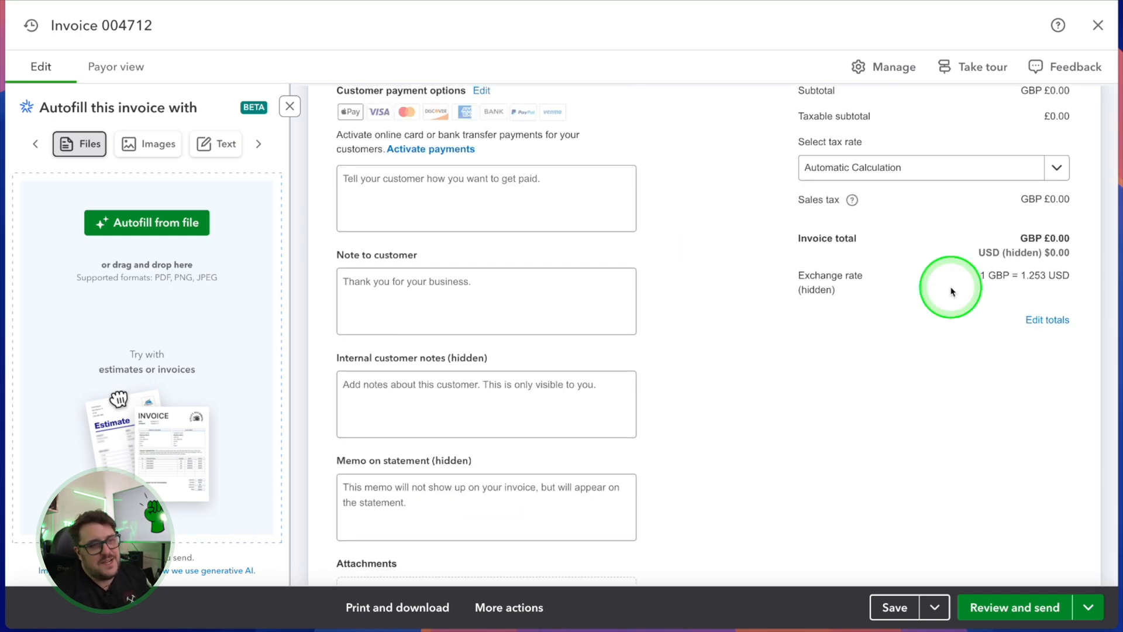
pyautogui.moveTo(1067, 257)
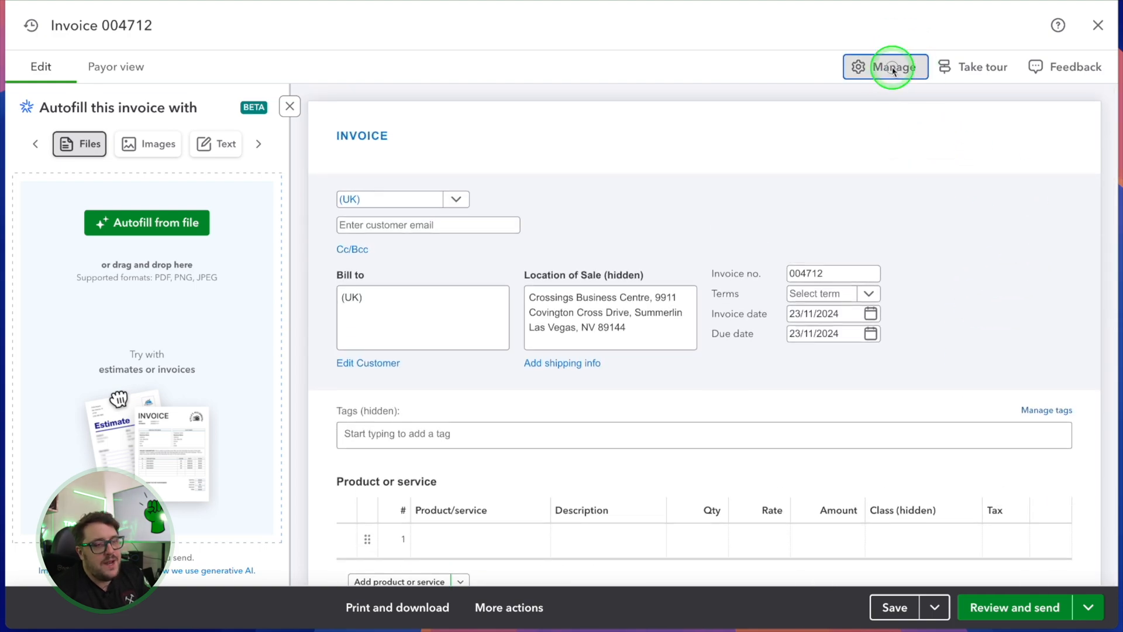
# Review the invoice's suggestions settings, enable deposits and show the design template options
pyautogui.click(893, 66)
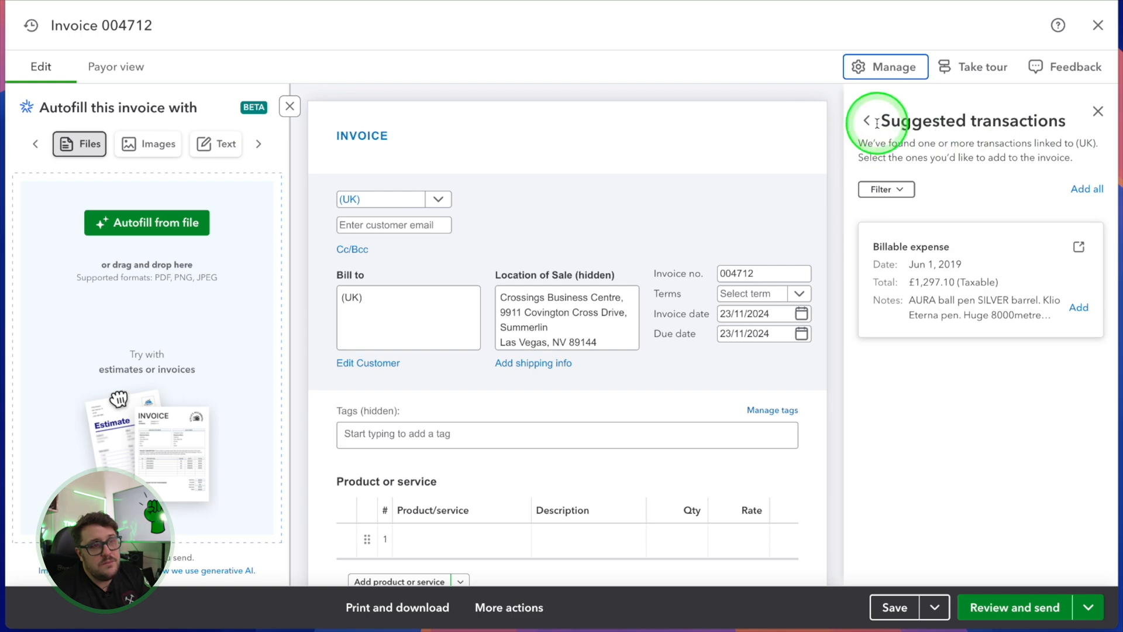
pyautogui.click(885, 65)
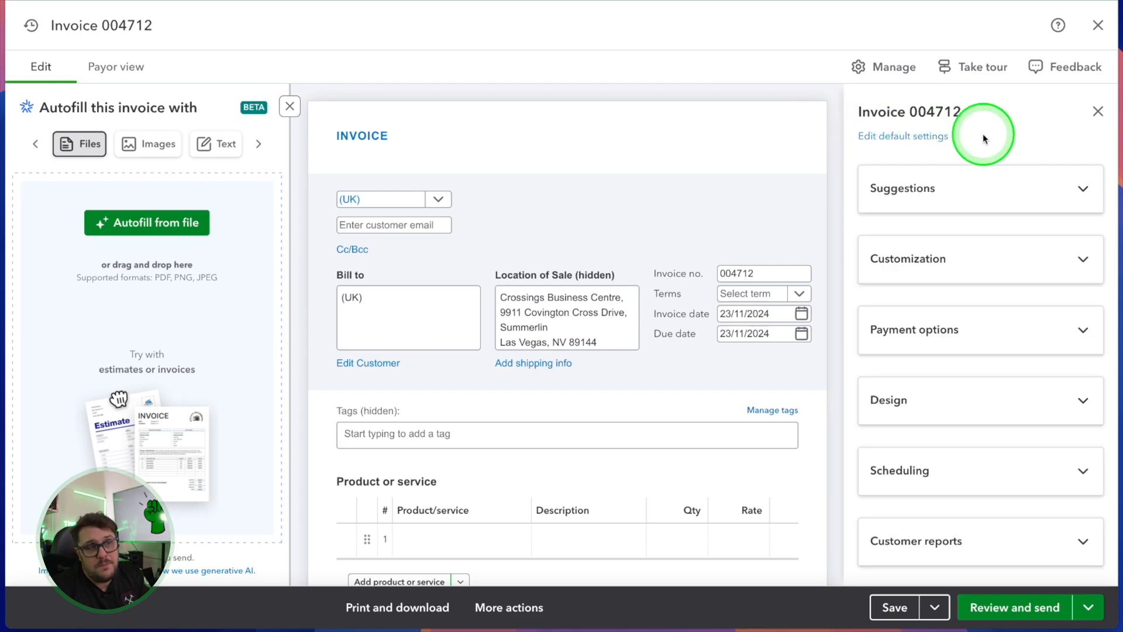
pyautogui.click(981, 188)
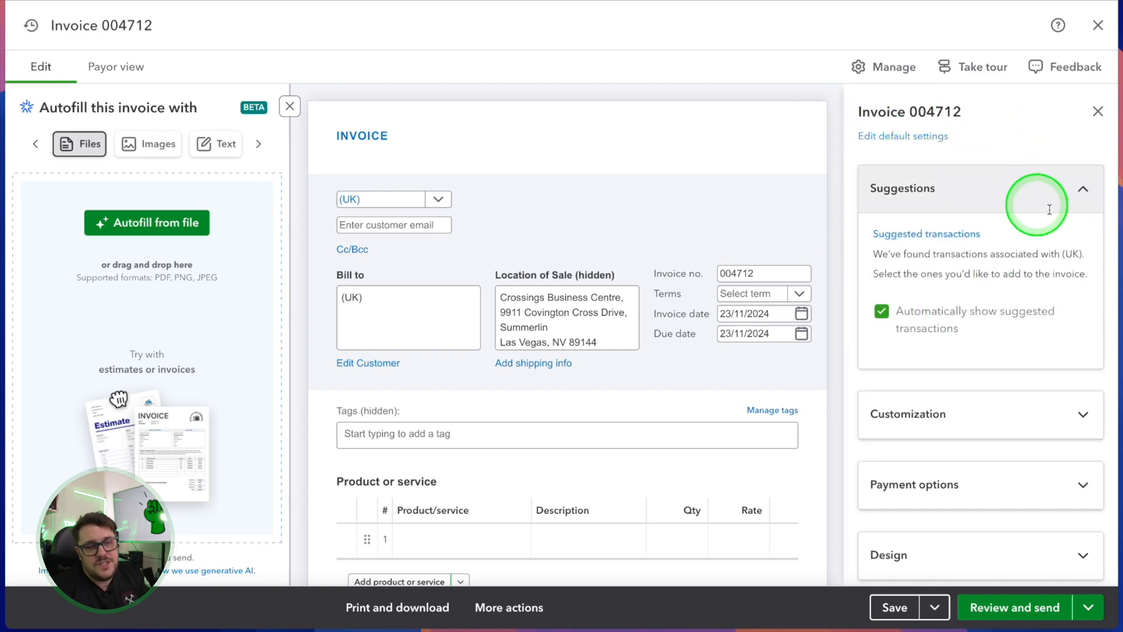
pyautogui.moveTo(1082, 201)
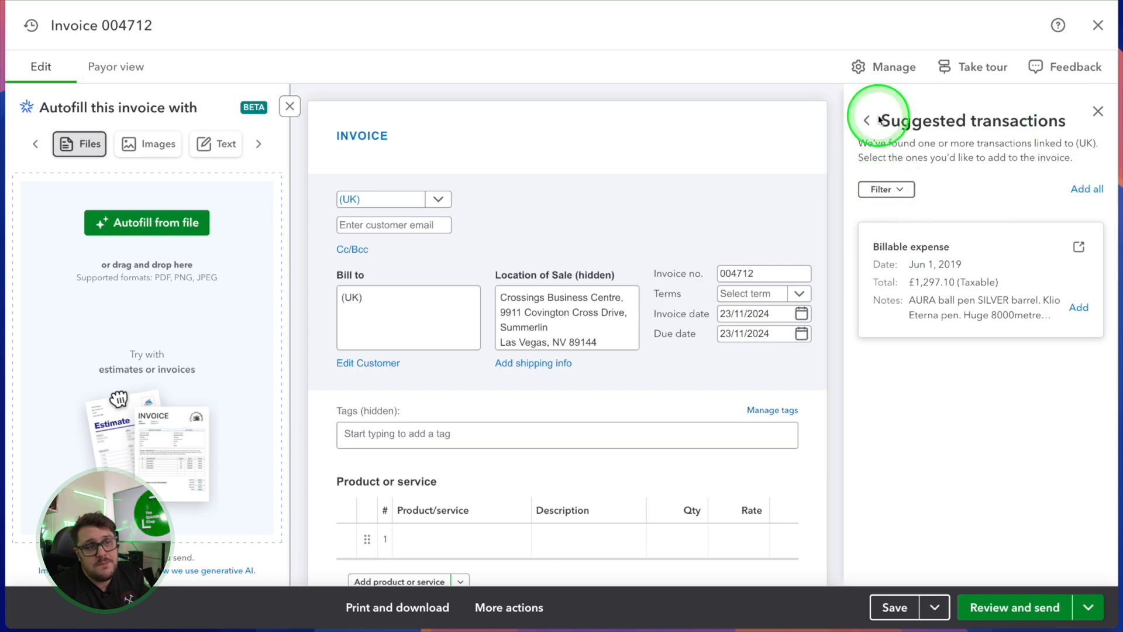
pyautogui.click(869, 121)
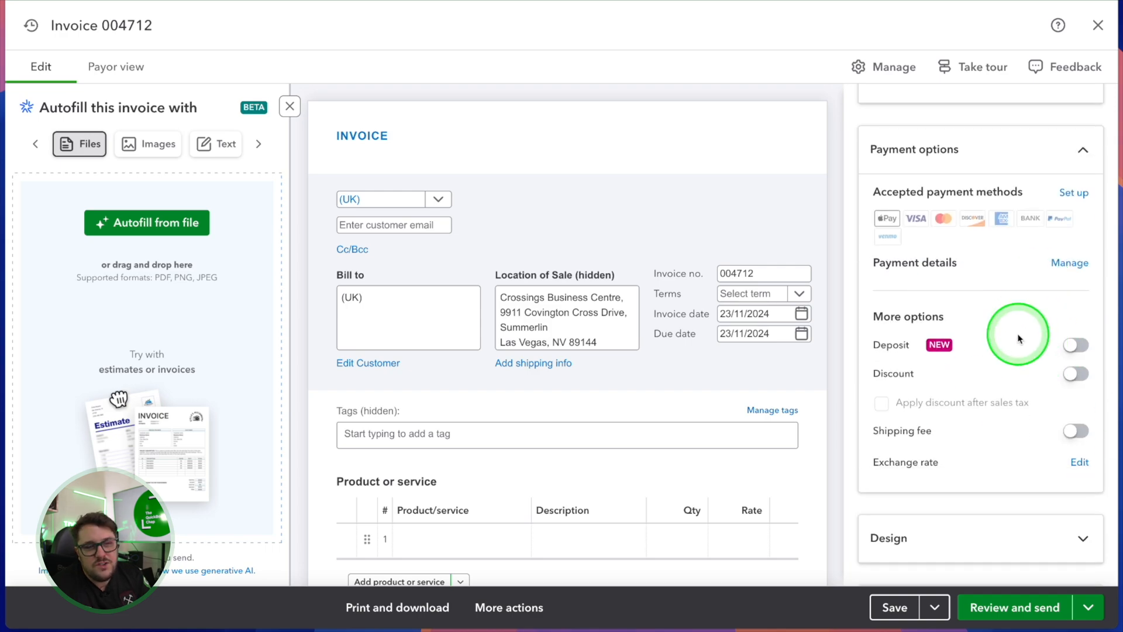
pyautogui.moveTo(1036, 377)
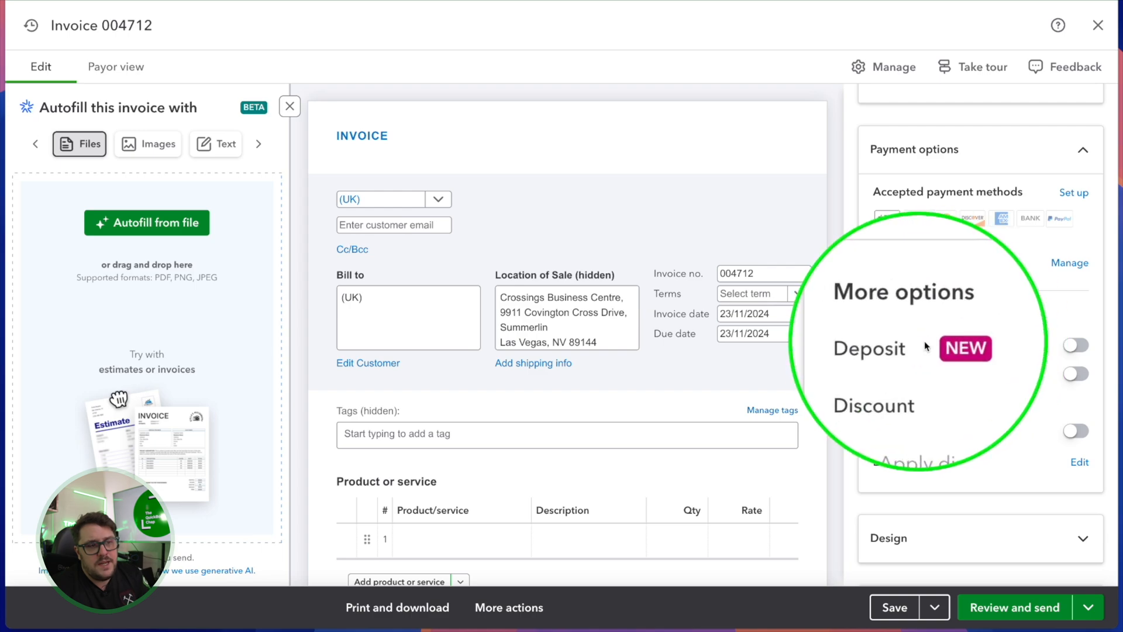
pyautogui.click(1076, 345)
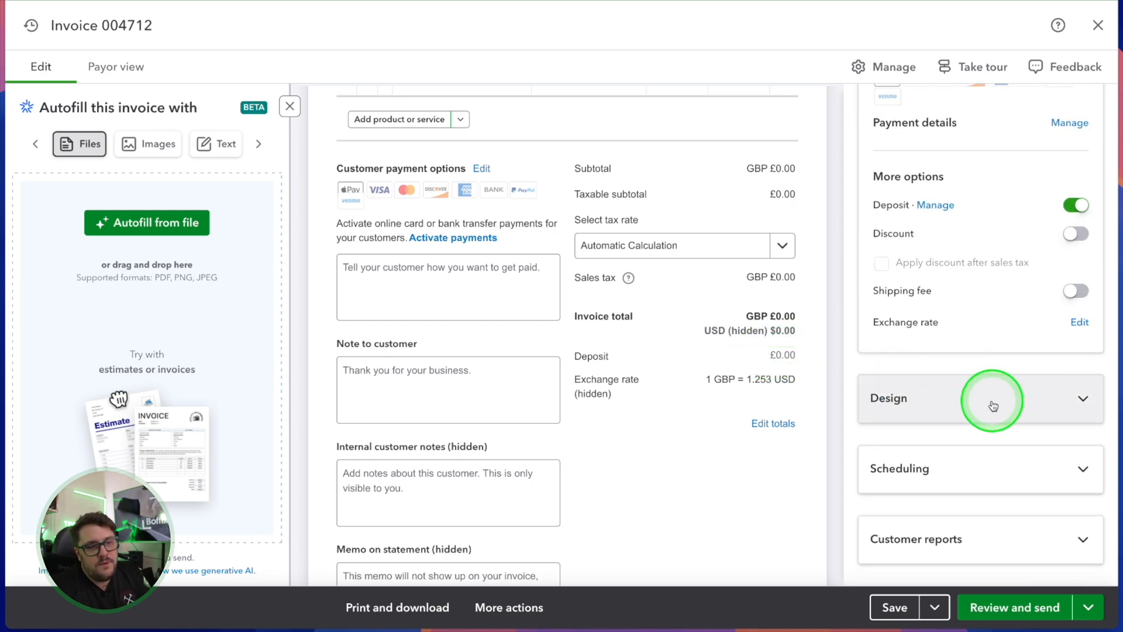
pyautogui.click(993, 397)
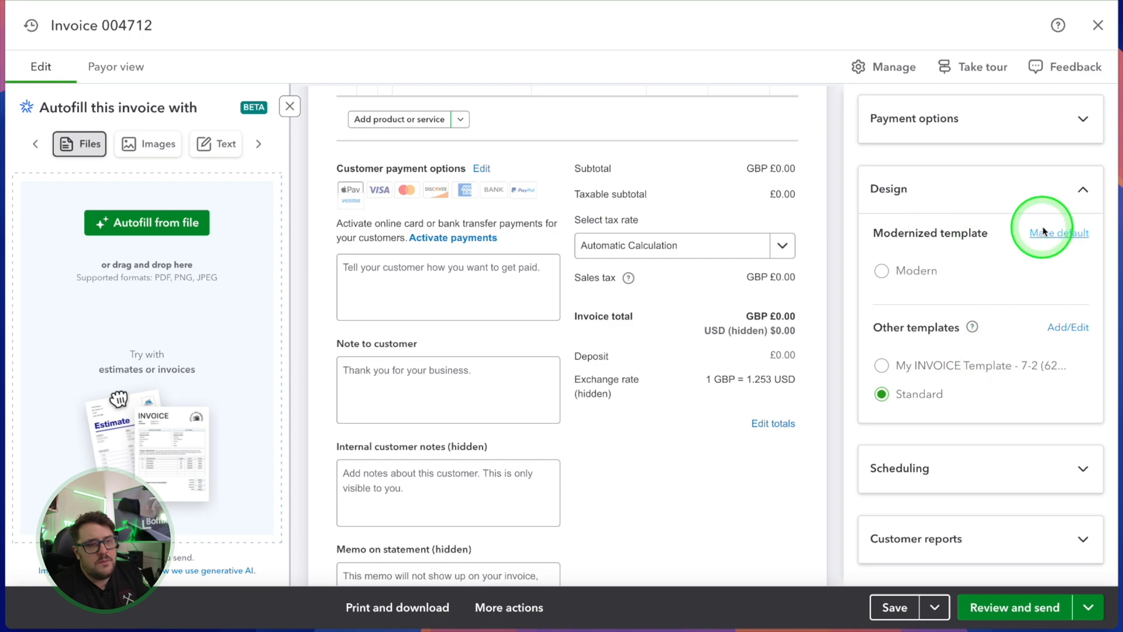
pyautogui.moveTo(1068, 330)
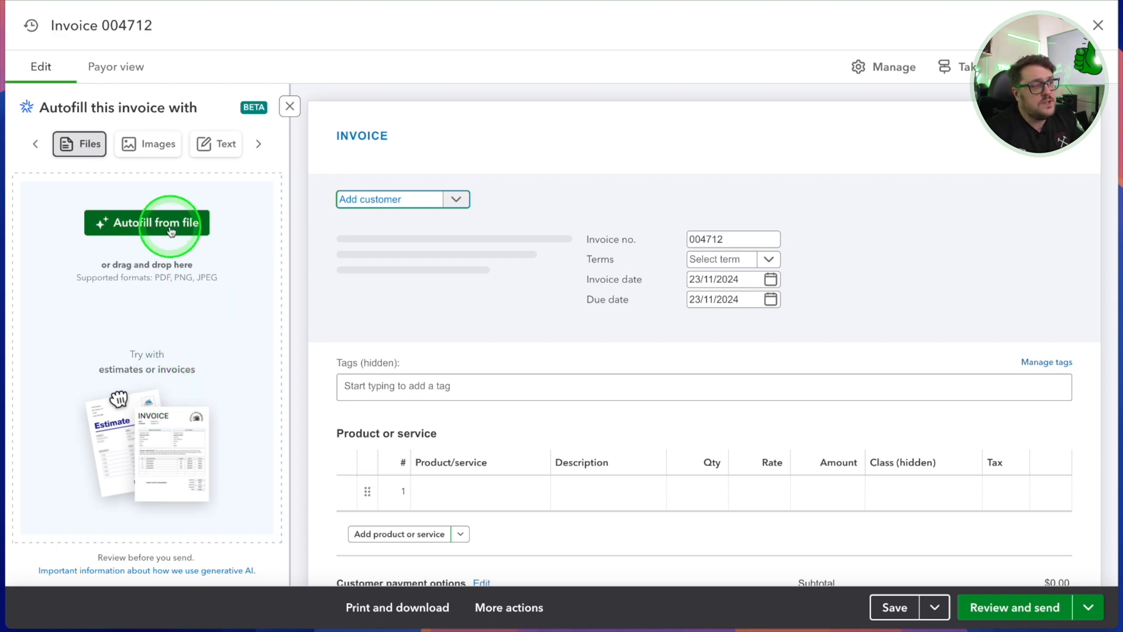
# Start Autofill from file and AirDrop the handwritten note photo to the Mac
pyautogui.click(146, 222)
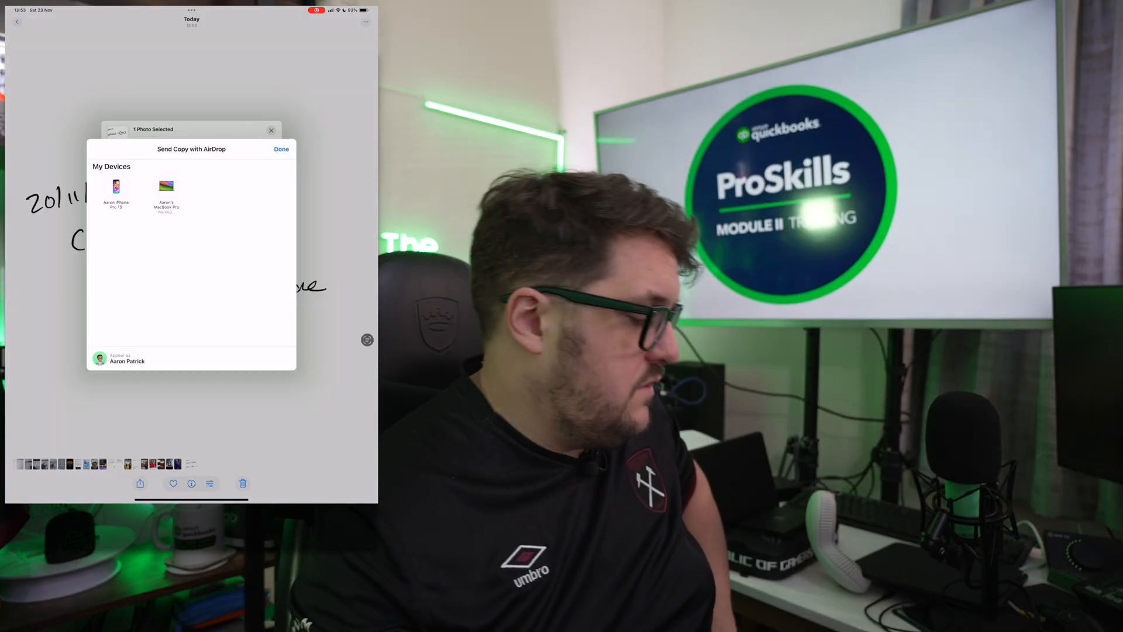
pyautogui.click(166, 189)
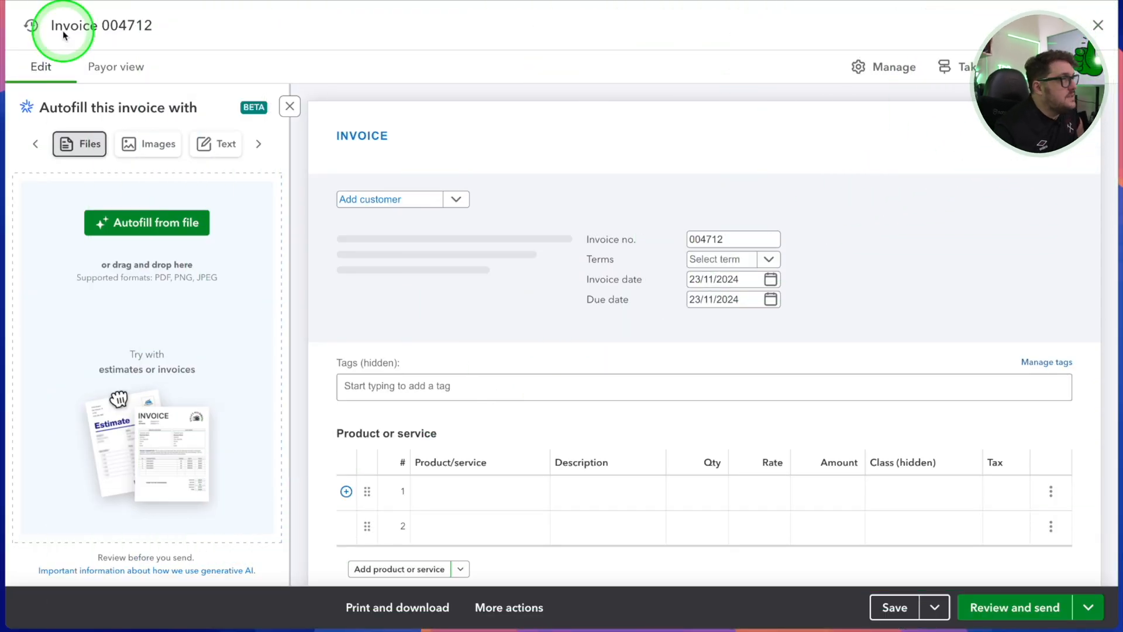
# Autofill invoice 004712 from IMG_0284: (UK) customer, 20/11/2024, 100 Drink Ware at £1,000
pyautogui.moveTo(172, 257); pyautogui.dragTo(172, 258)
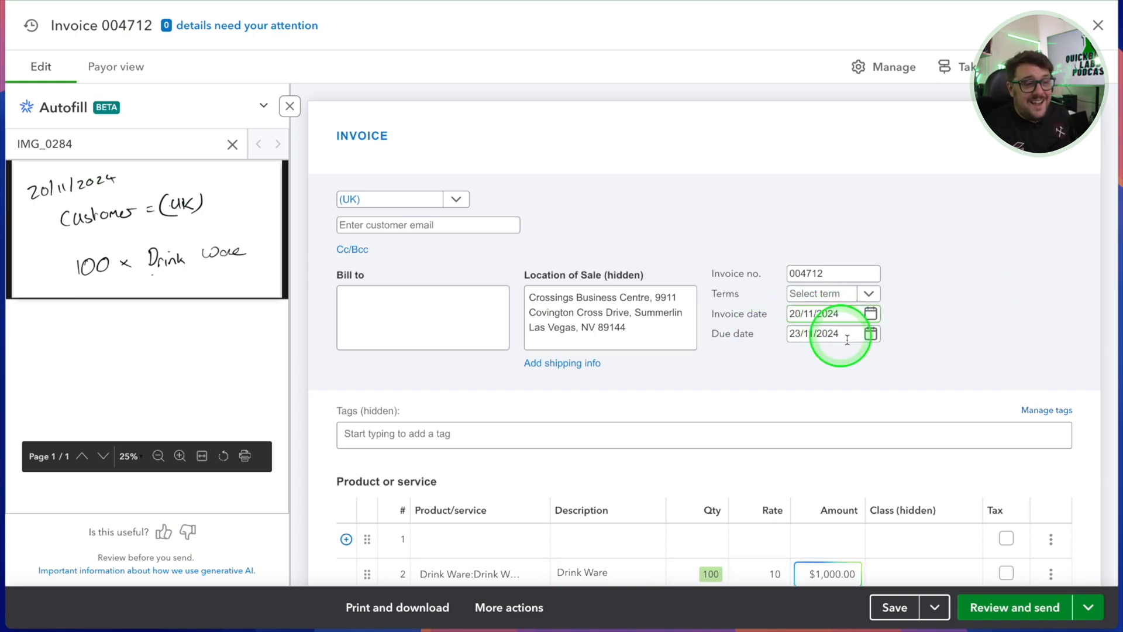
pyautogui.scroll(-3)
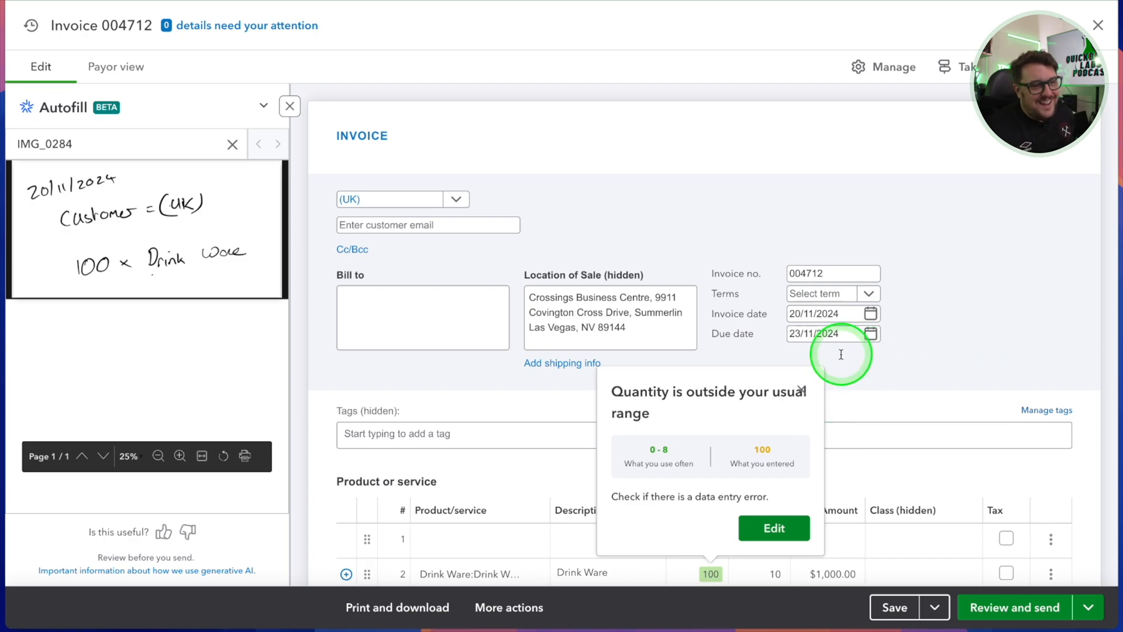
pyautogui.scroll(-3)
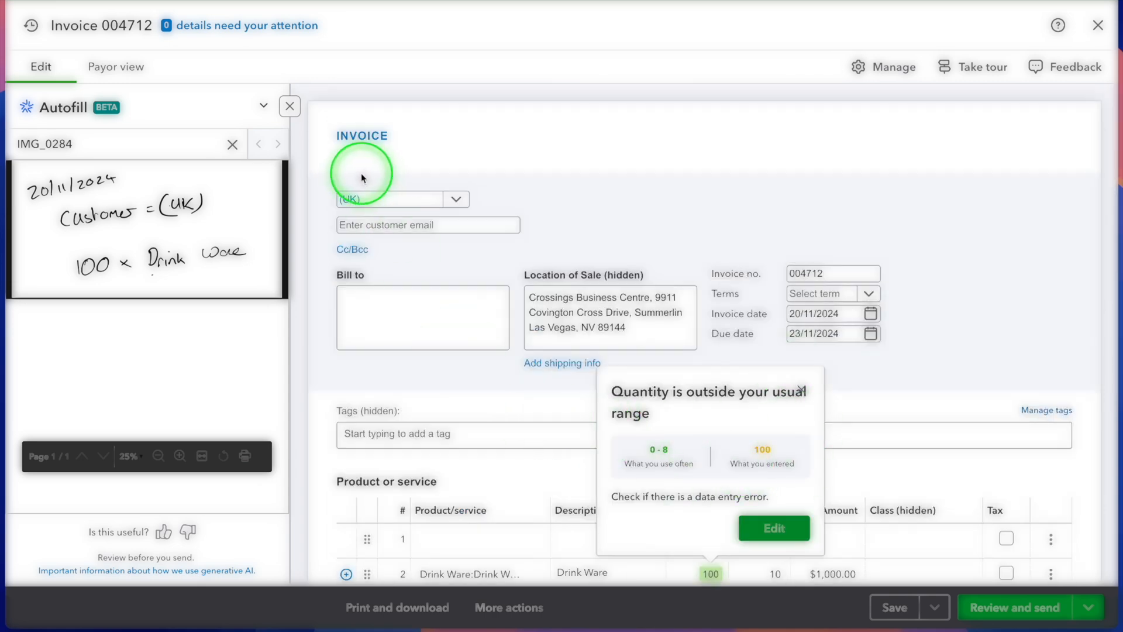
pyautogui.moveTo(887, 358)
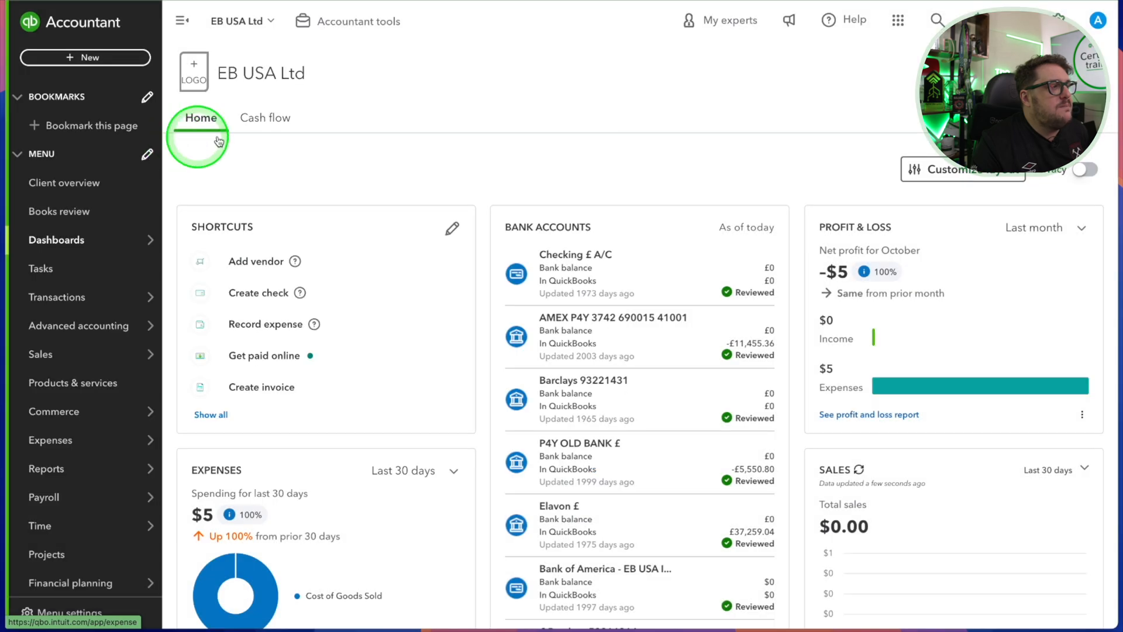
# Start a new blank expense for EB USA Ltd with its autofill panel showing
pyautogui.click(266, 324)
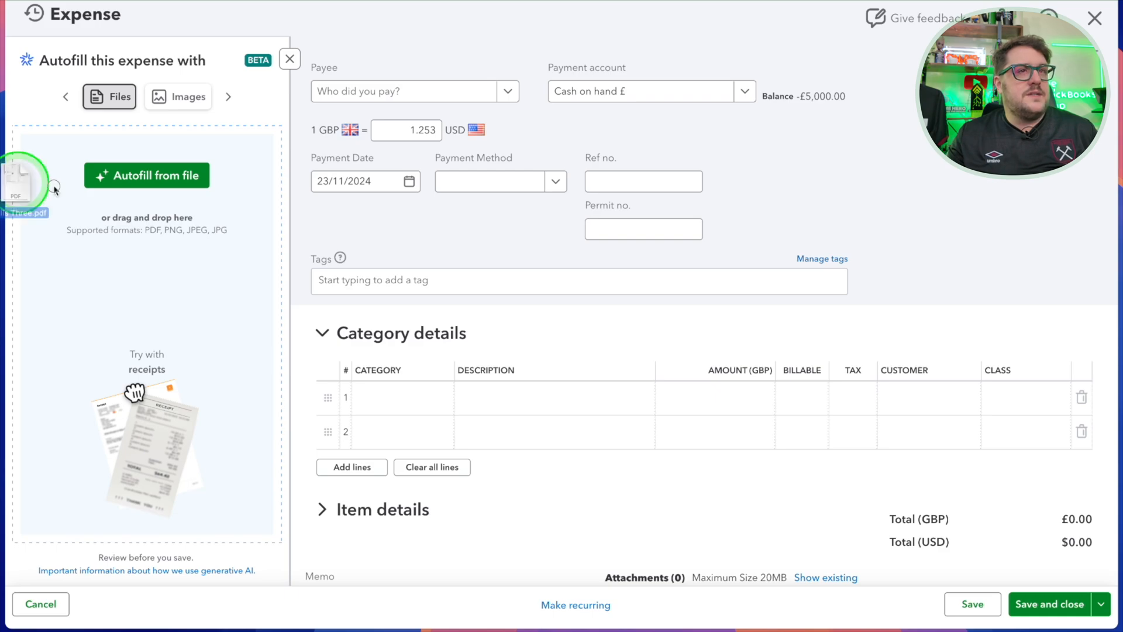
# Autofill the expense from 8. Bills Three.pdf: 13/04/2024, £32.38 mobile phone bill, PDF attached
pyautogui.moveTo(28, 171); pyautogui.dragTo(151, 287)
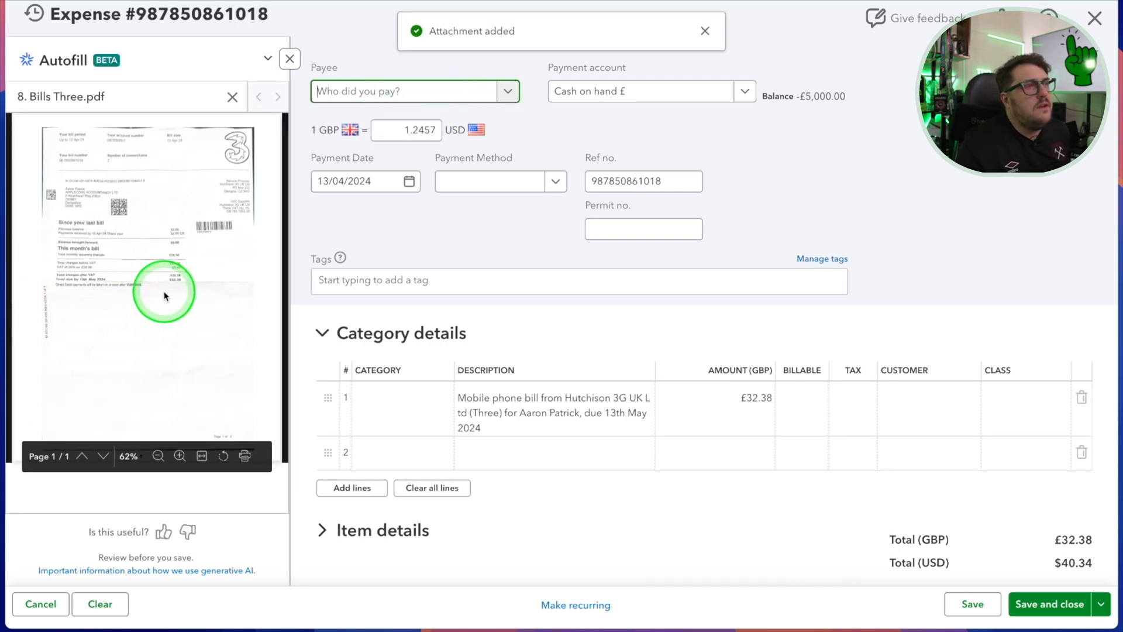
pyautogui.click(643, 181)
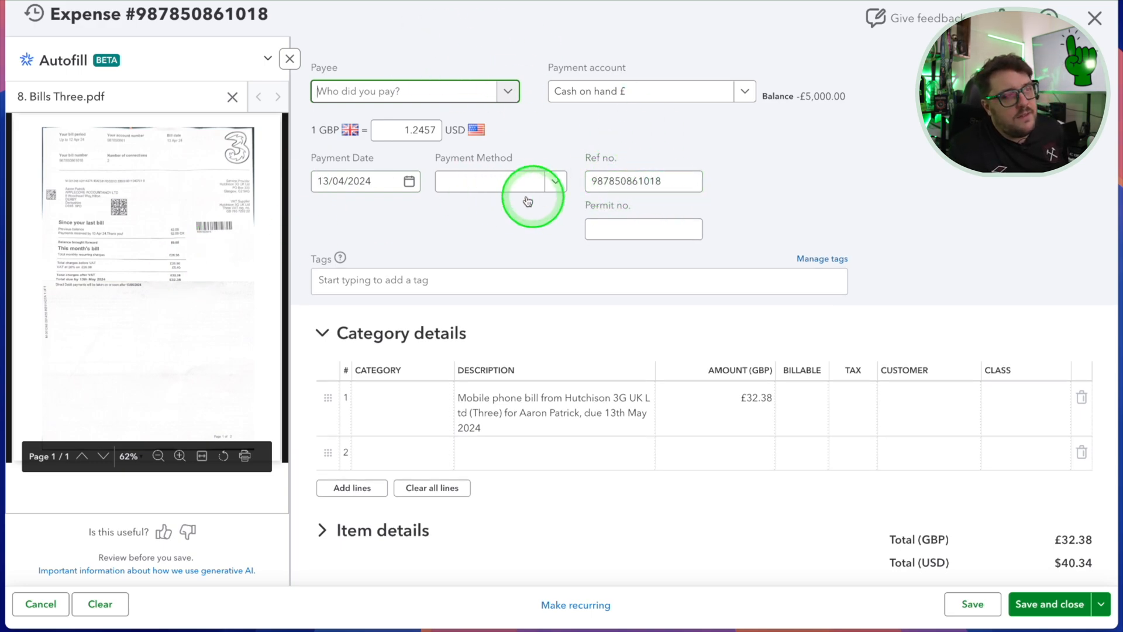
pyautogui.moveTo(428, 197)
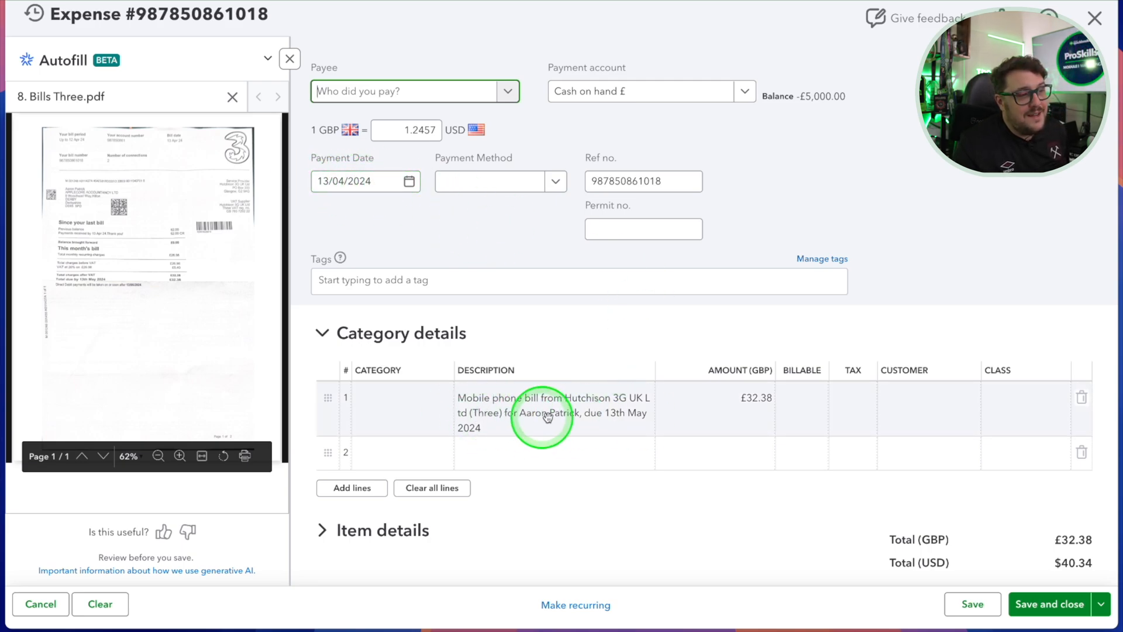
pyautogui.moveTo(592, 414)
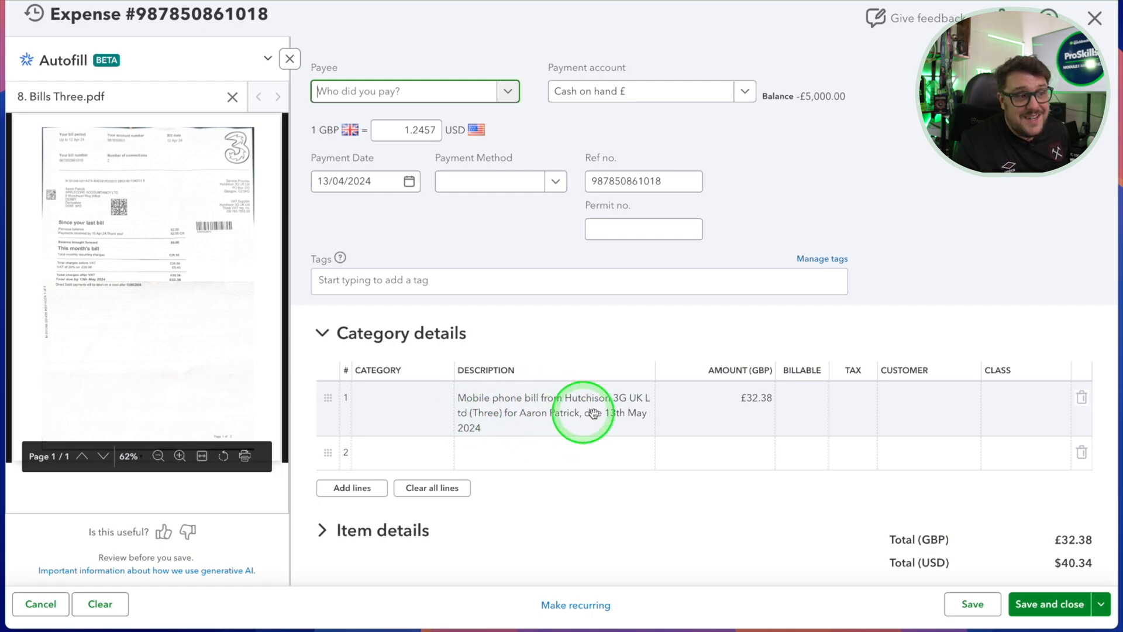
pyautogui.scroll(-3)
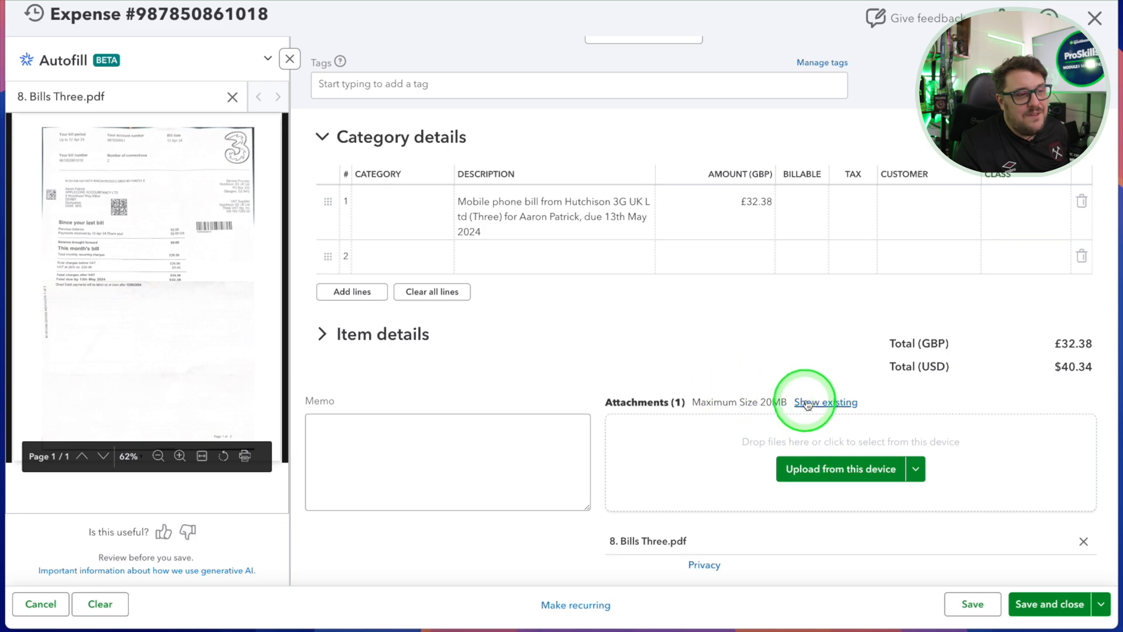
pyautogui.moveTo(658, 574)
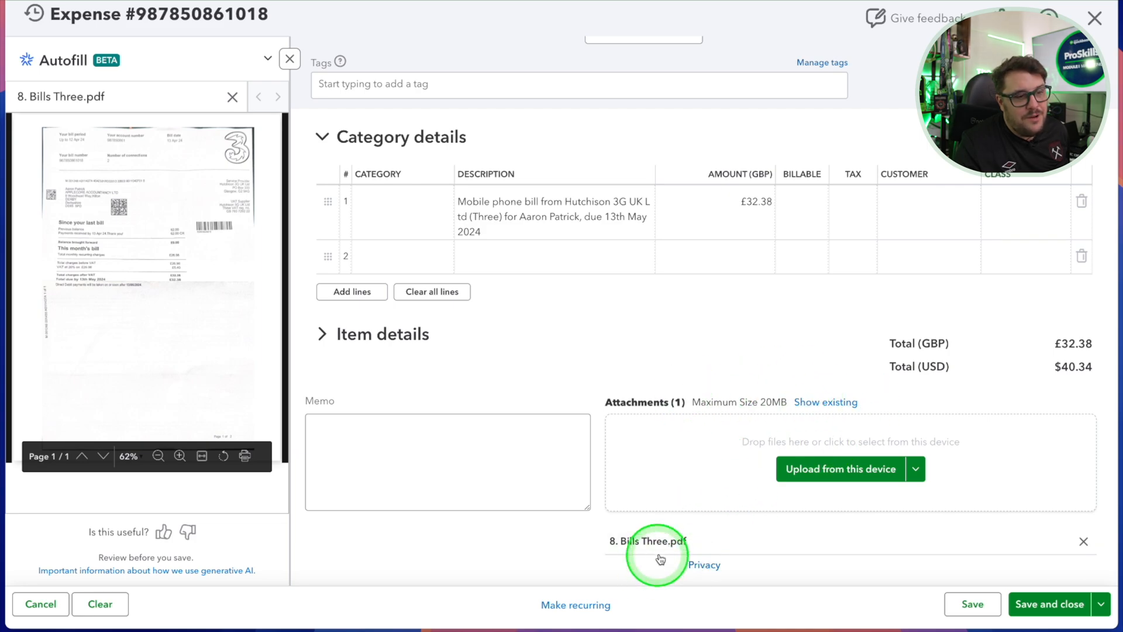
pyautogui.scroll(3)
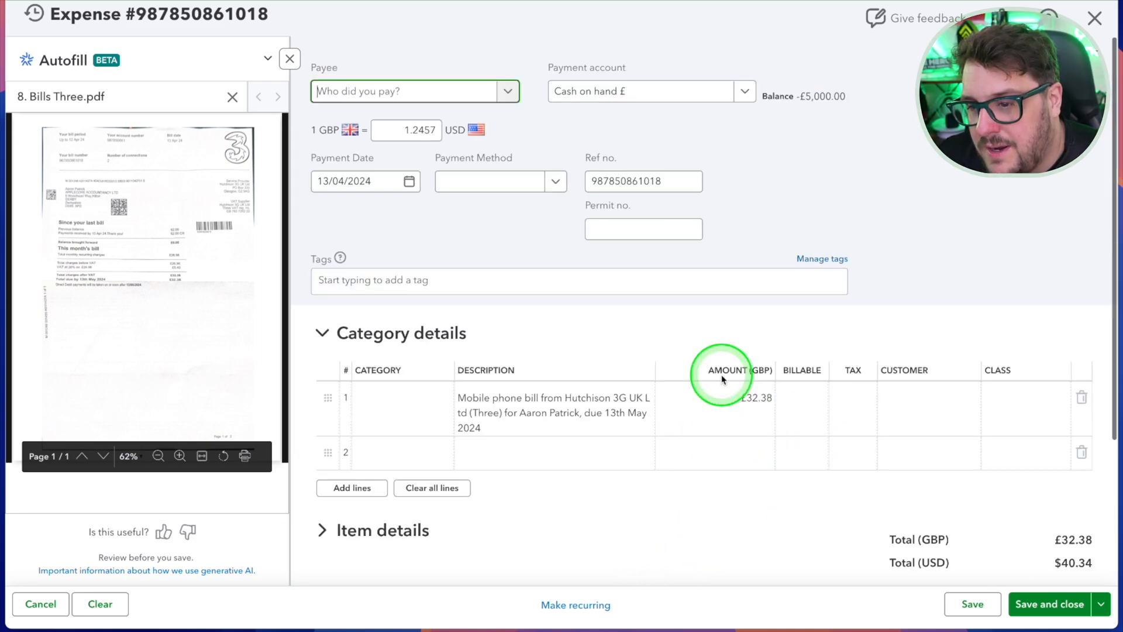
pyautogui.moveTo(882, 310)
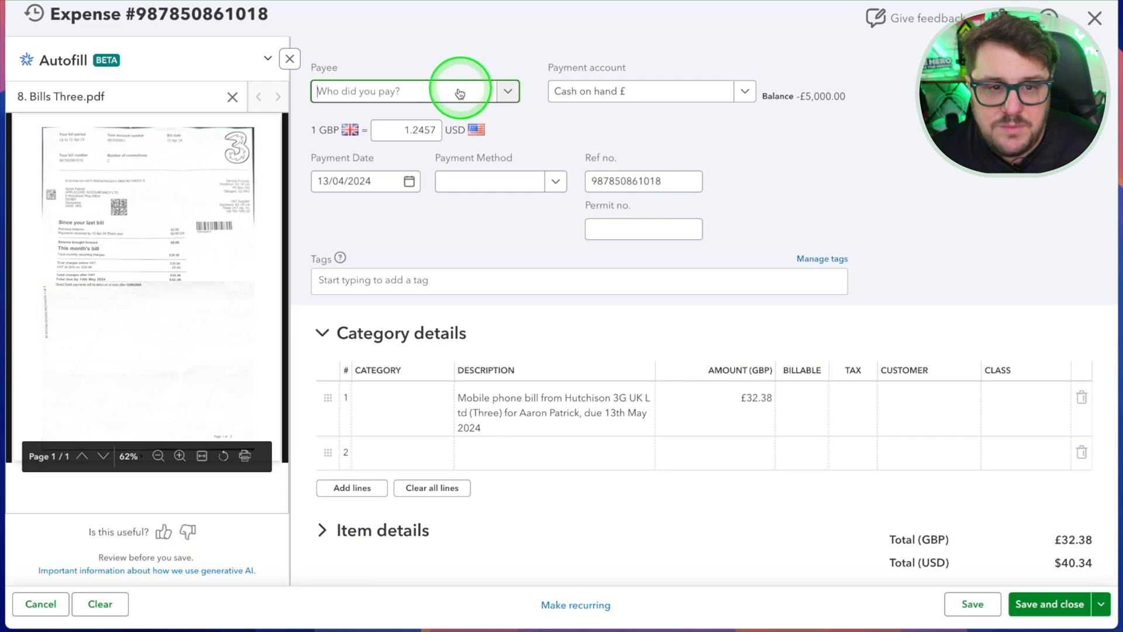
pyautogui.moveTo(797, 348)
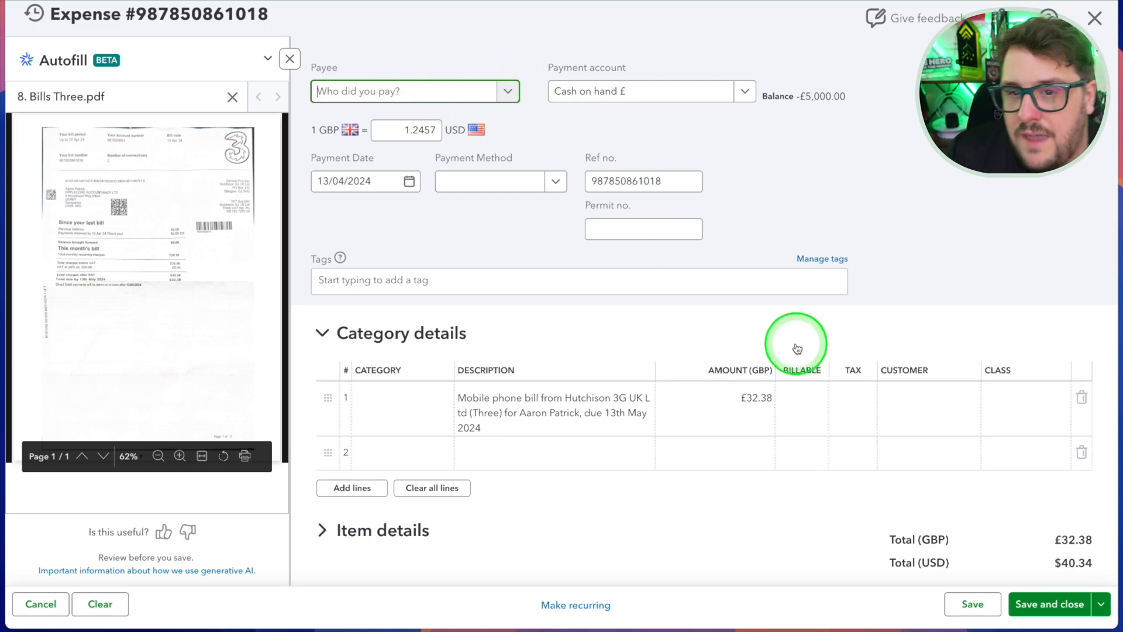
pyautogui.moveTo(788, 325)
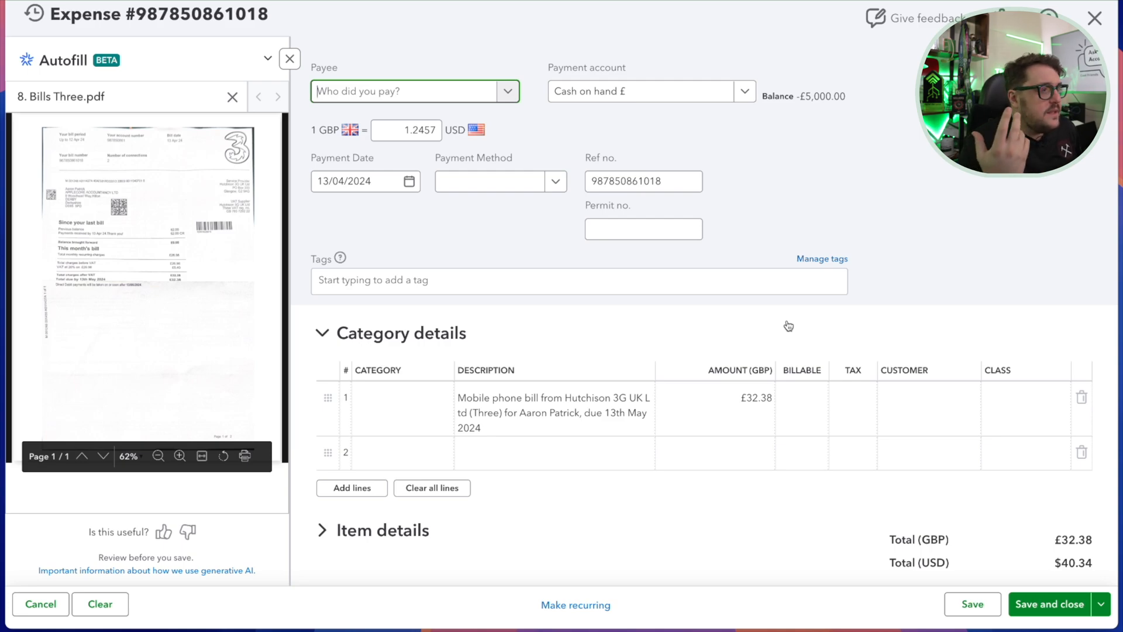
# Review and confirm the autofilled £32.38 category line and its attachment
pyautogui.scroll(-3)
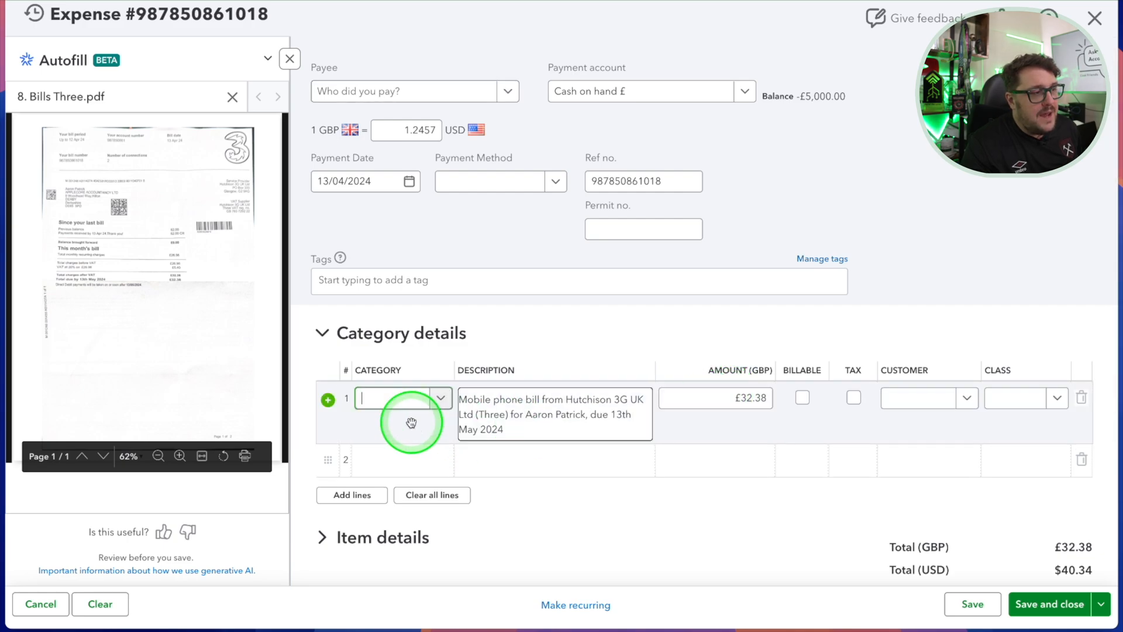
pyautogui.click(392, 397)
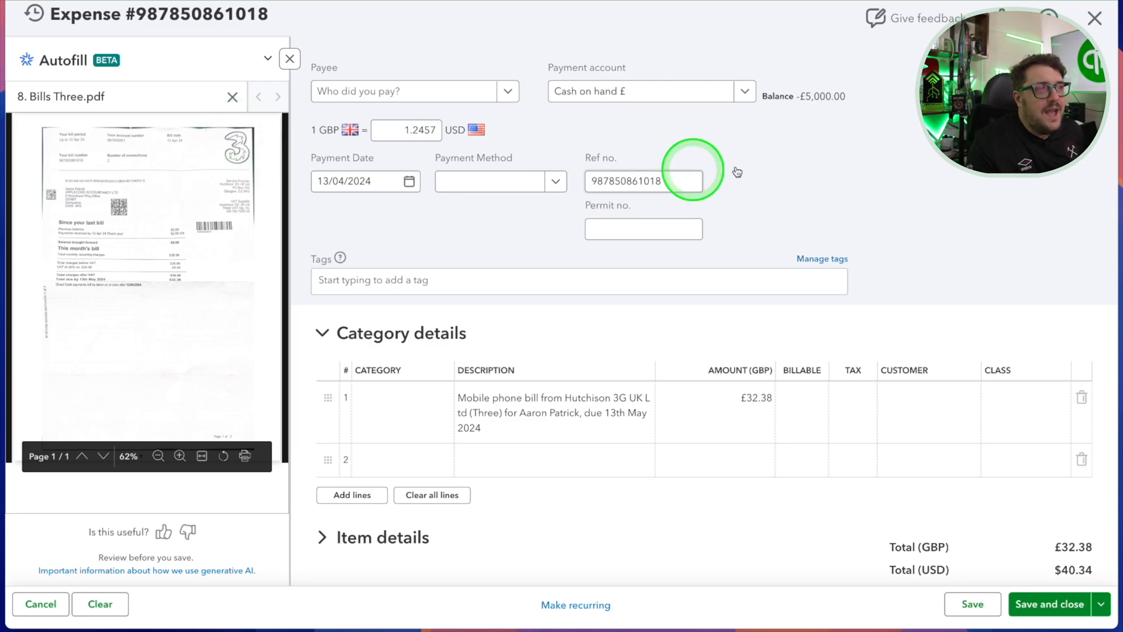
pyautogui.click(643, 229)
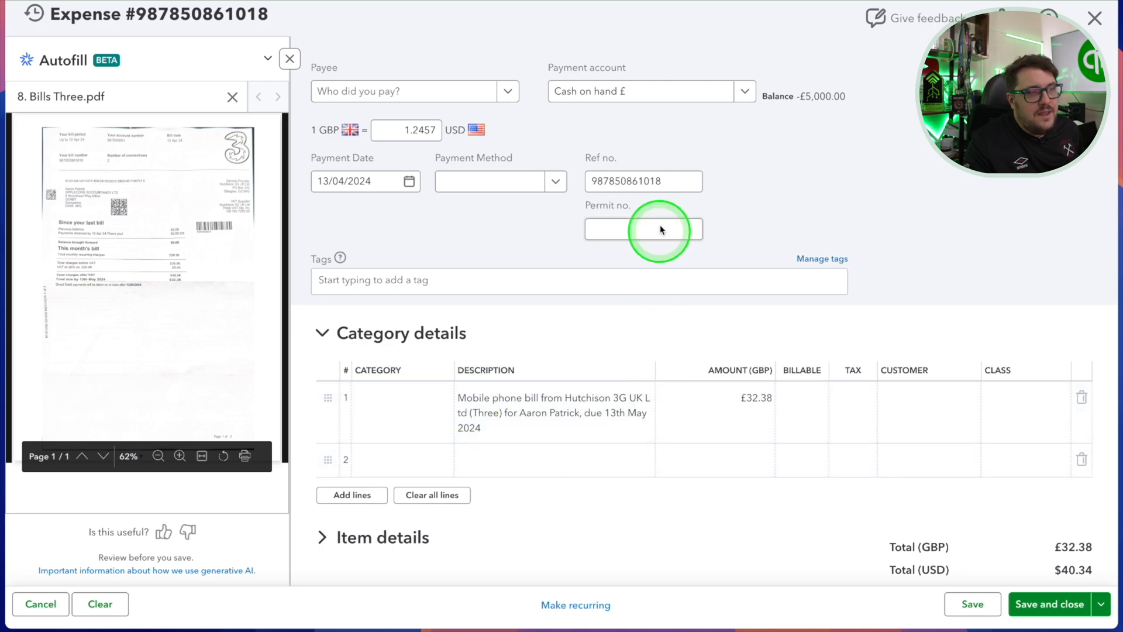
pyautogui.scroll(-3)
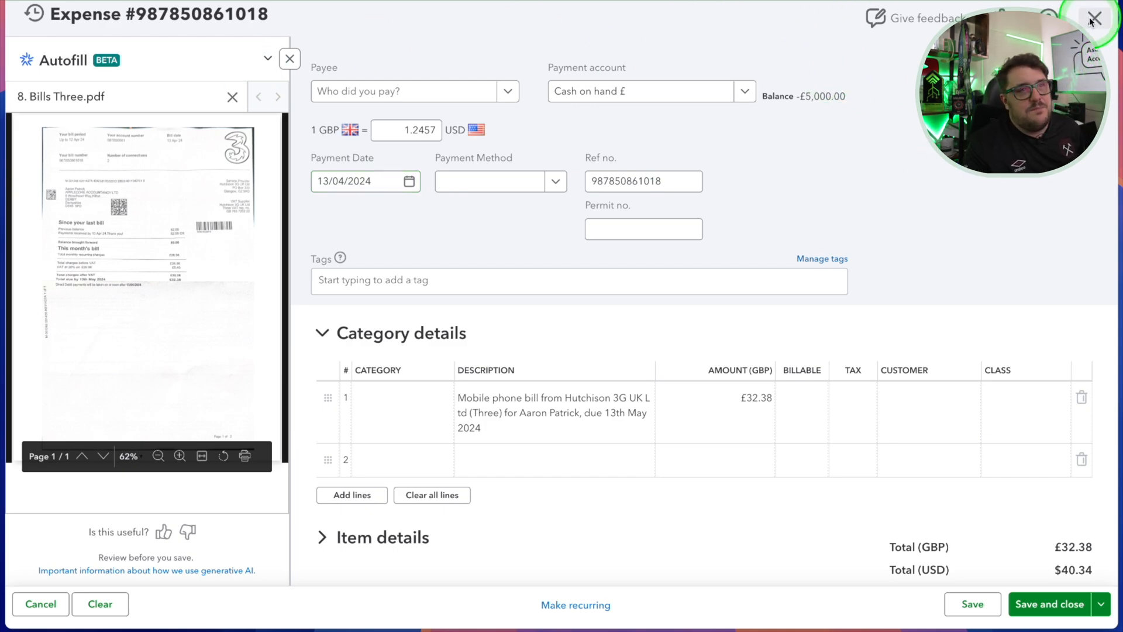
# Add the £28.00 Cocktail Geeks receipt line, totalling £60.38, and check both PDF attachments
pyautogui.click(290, 58)
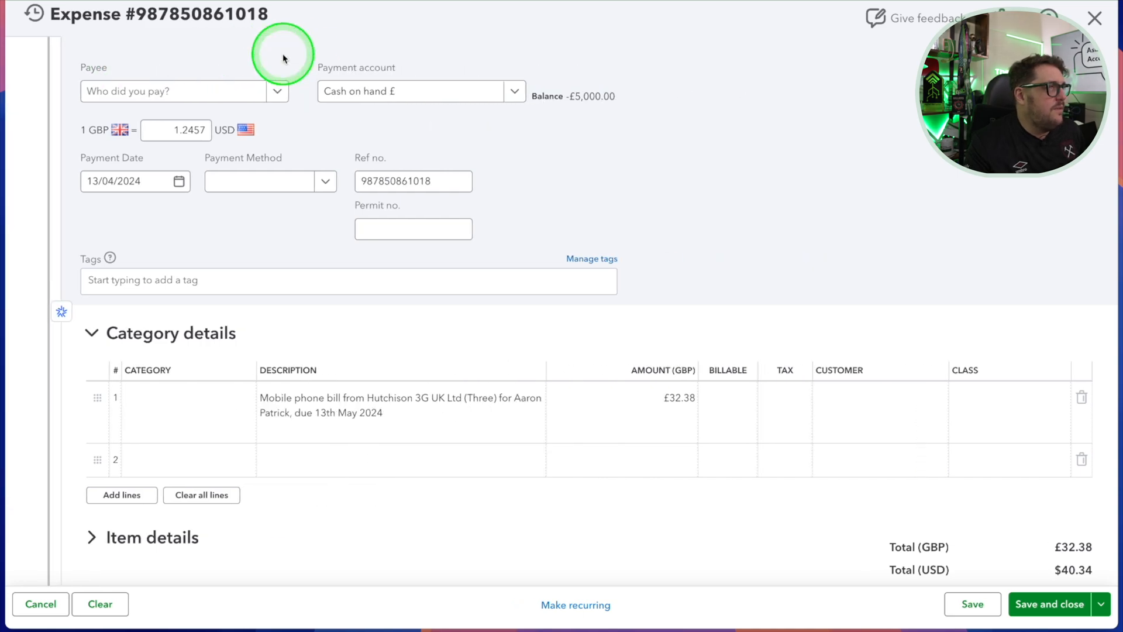
pyautogui.click(61, 311)
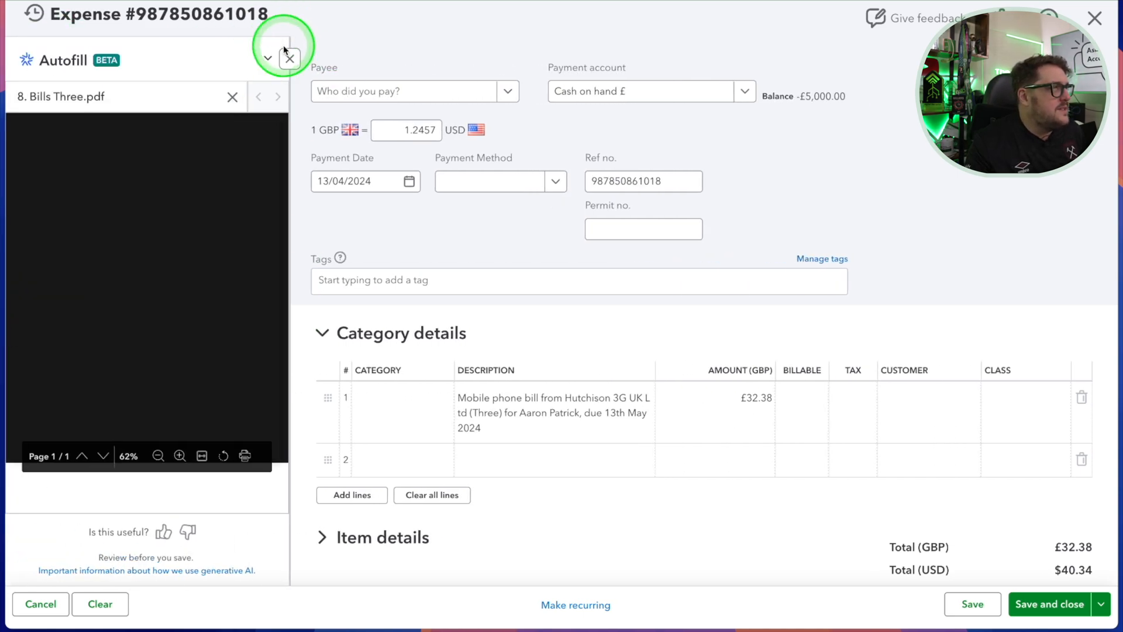
pyautogui.click(266, 58)
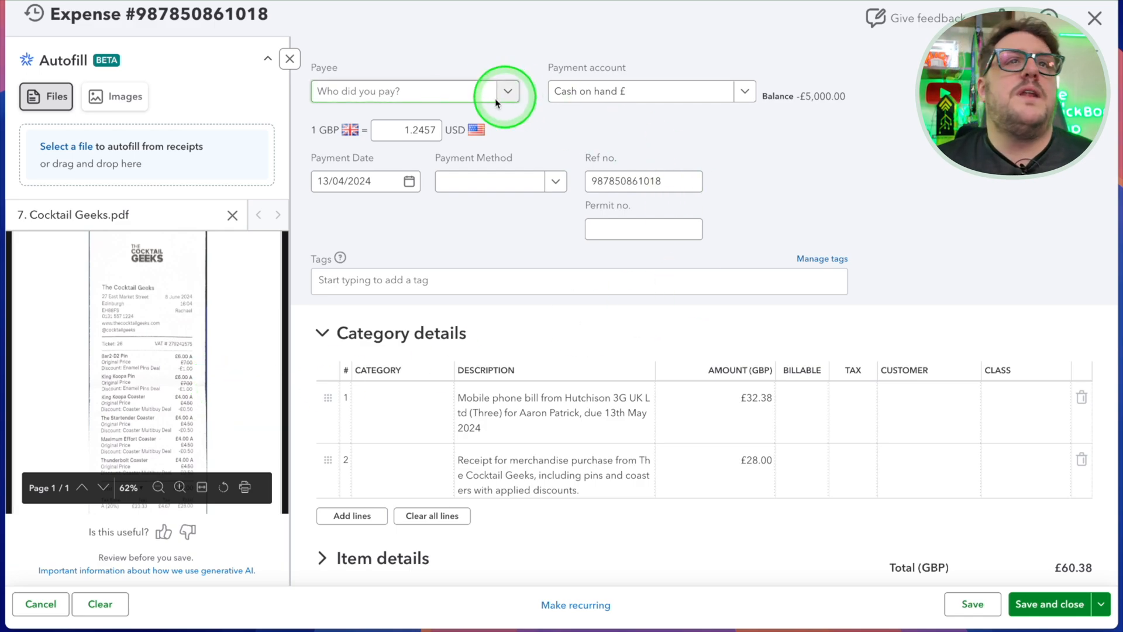
pyautogui.click(643, 181)
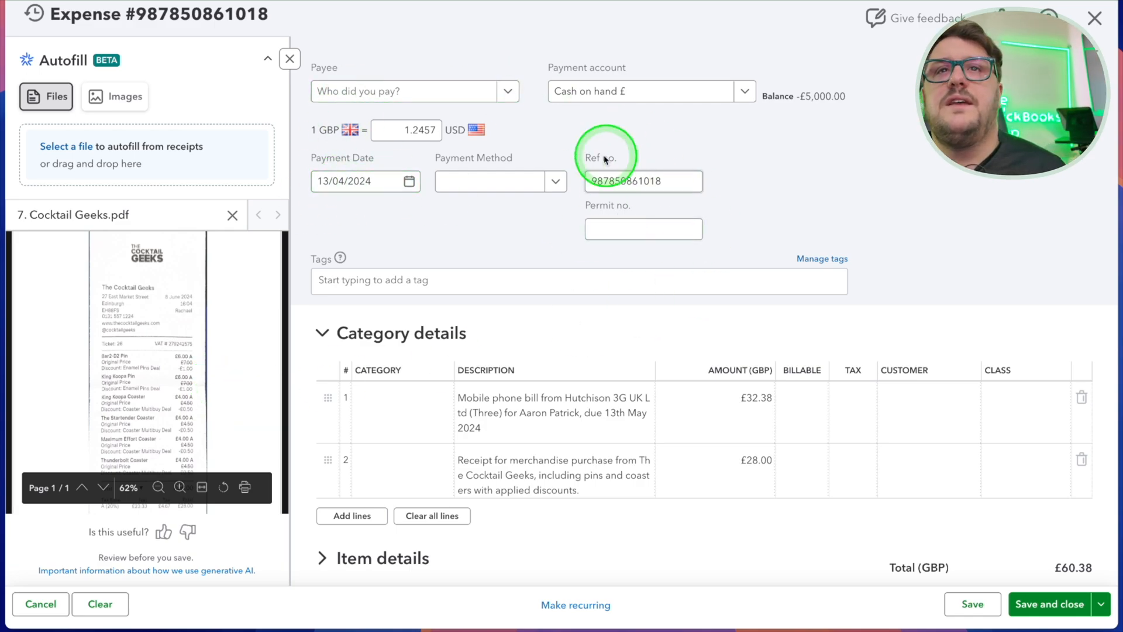
pyautogui.scroll(-3)
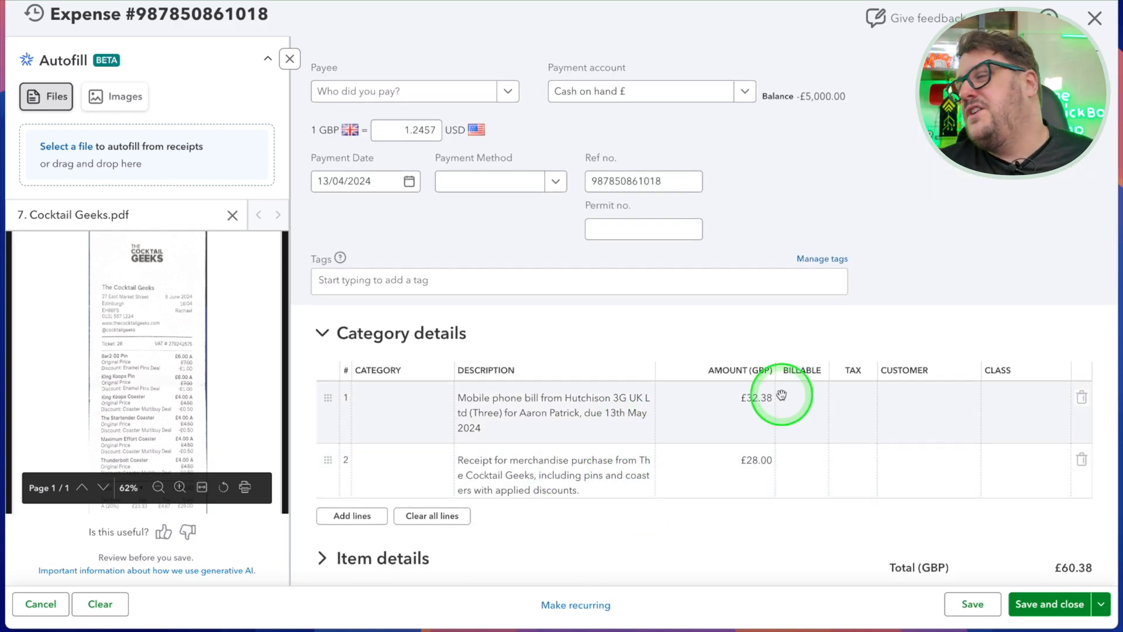
pyautogui.moveTo(679, 477)
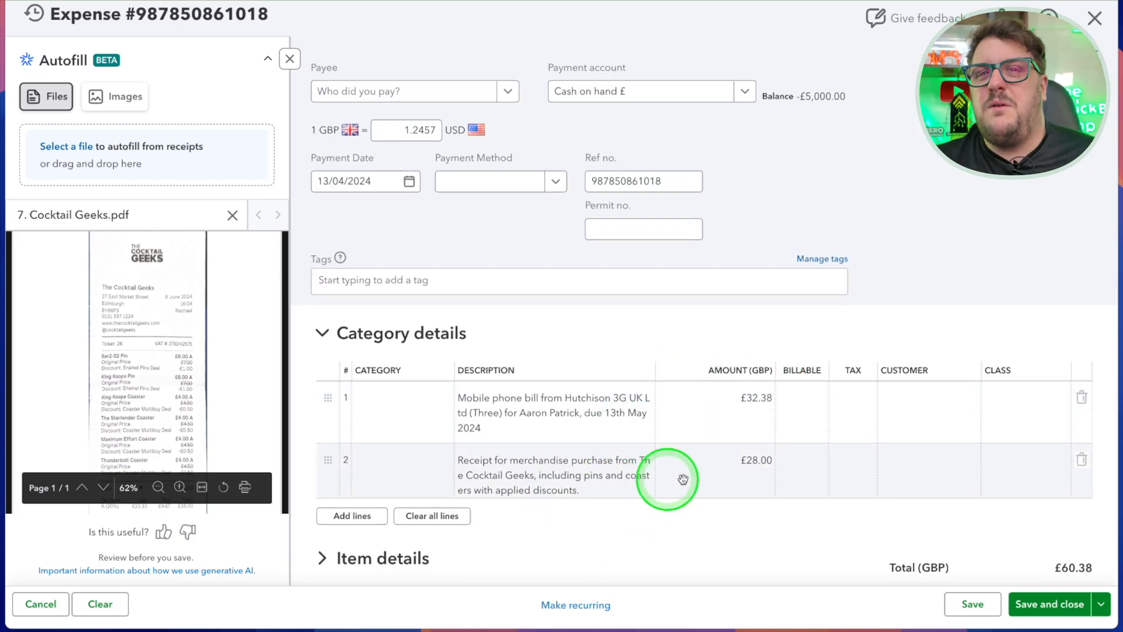
pyautogui.scroll(-3)
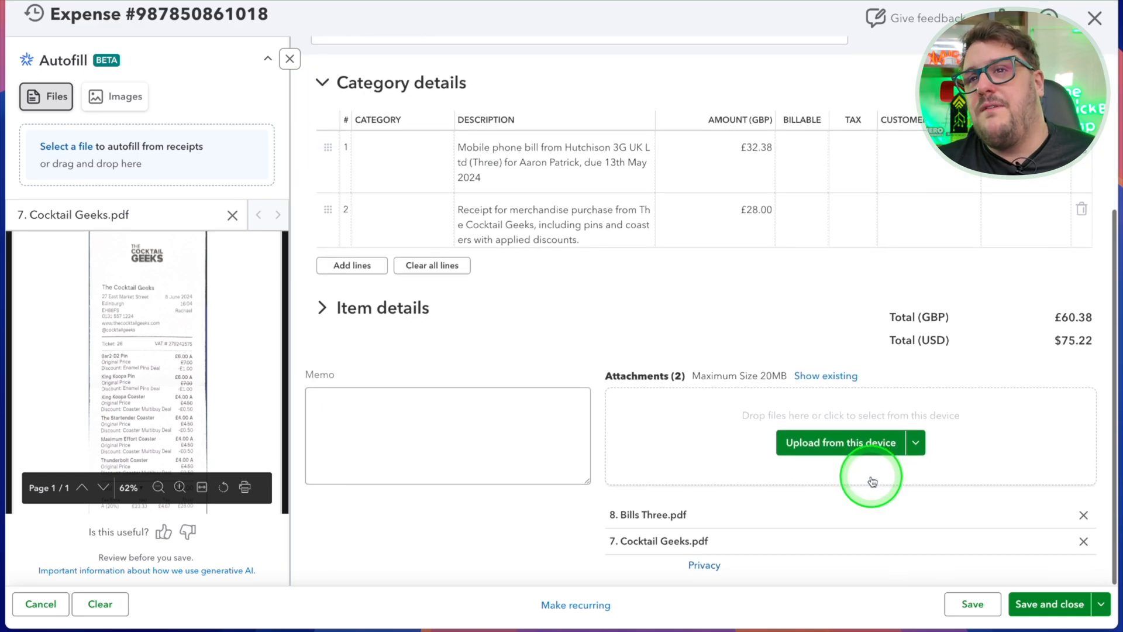
pyautogui.moveTo(615, 574)
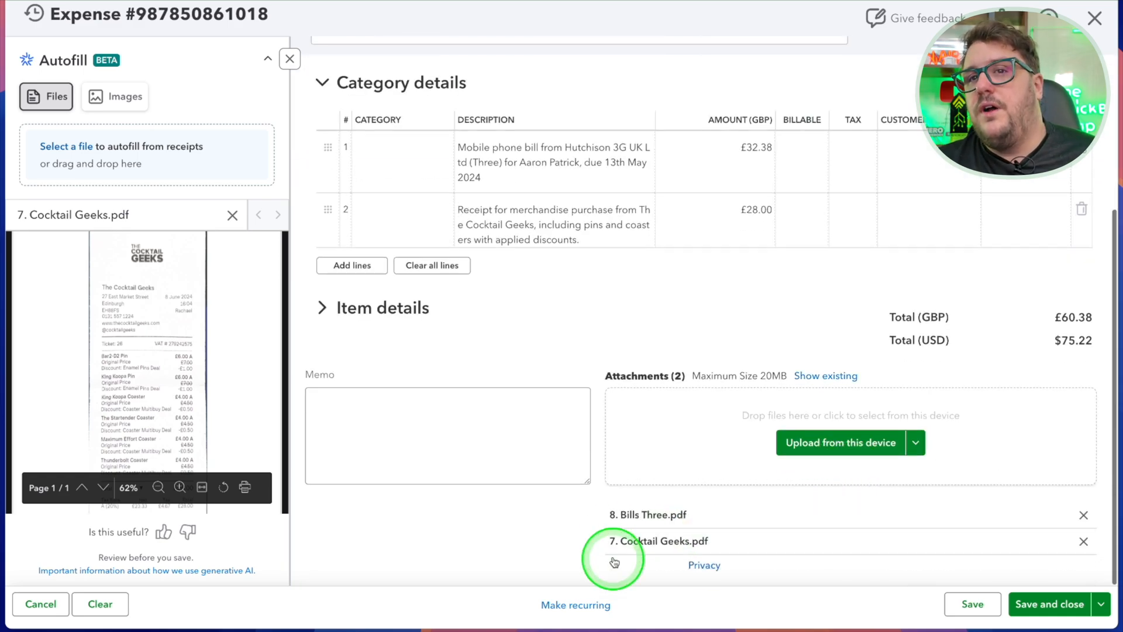
pyautogui.moveTo(723, 498)
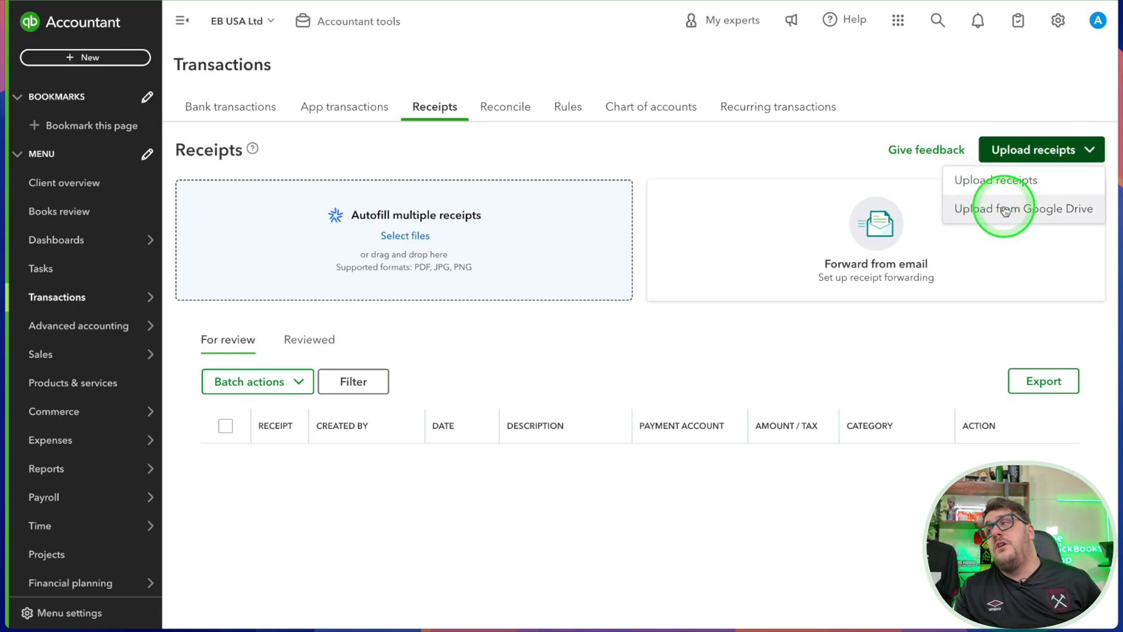
pyautogui.moveTo(881, 157)
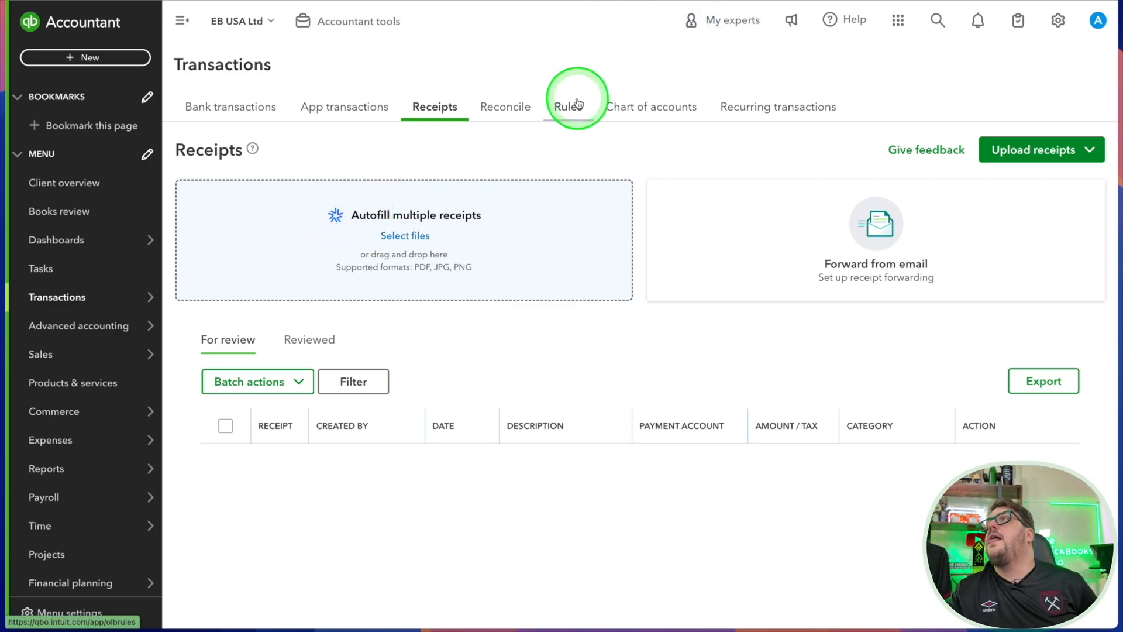
# Upload 3 Virgin Media.jpg to Receipts via Autofill multiple receipts and let it process
pyautogui.click(405, 235)
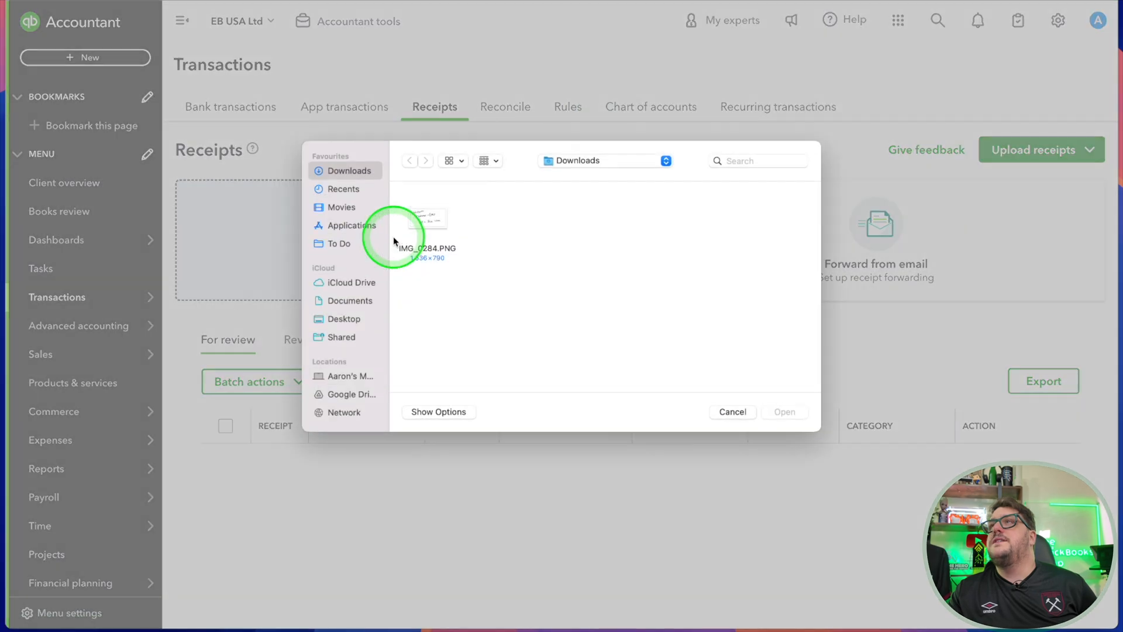
pyautogui.click(733, 412)
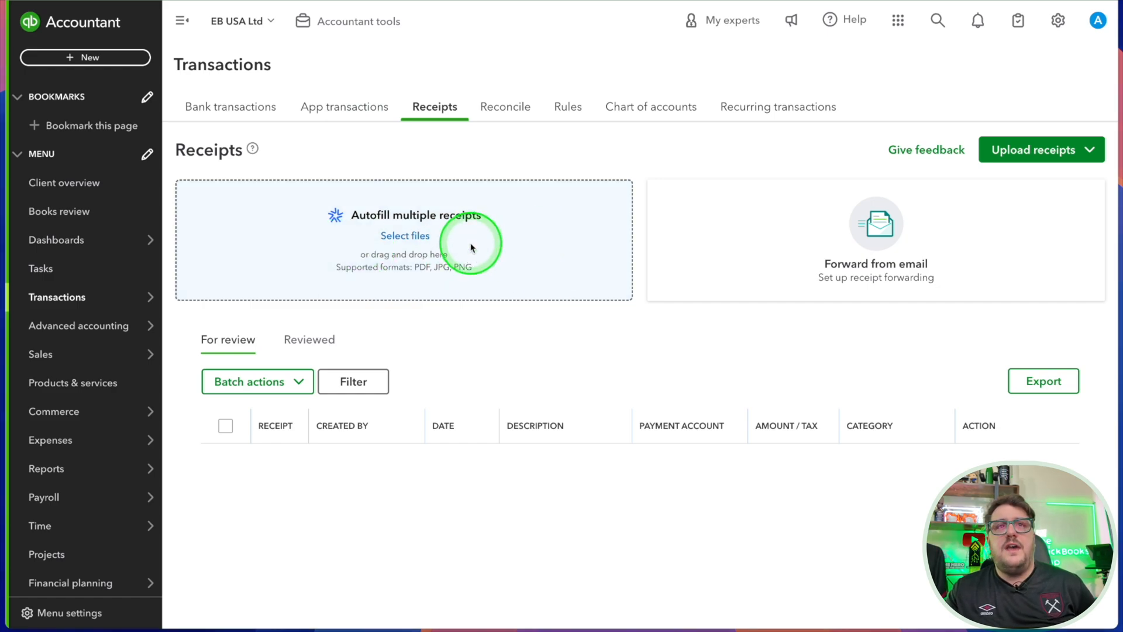
pyautogui.moveTo(468, 243)
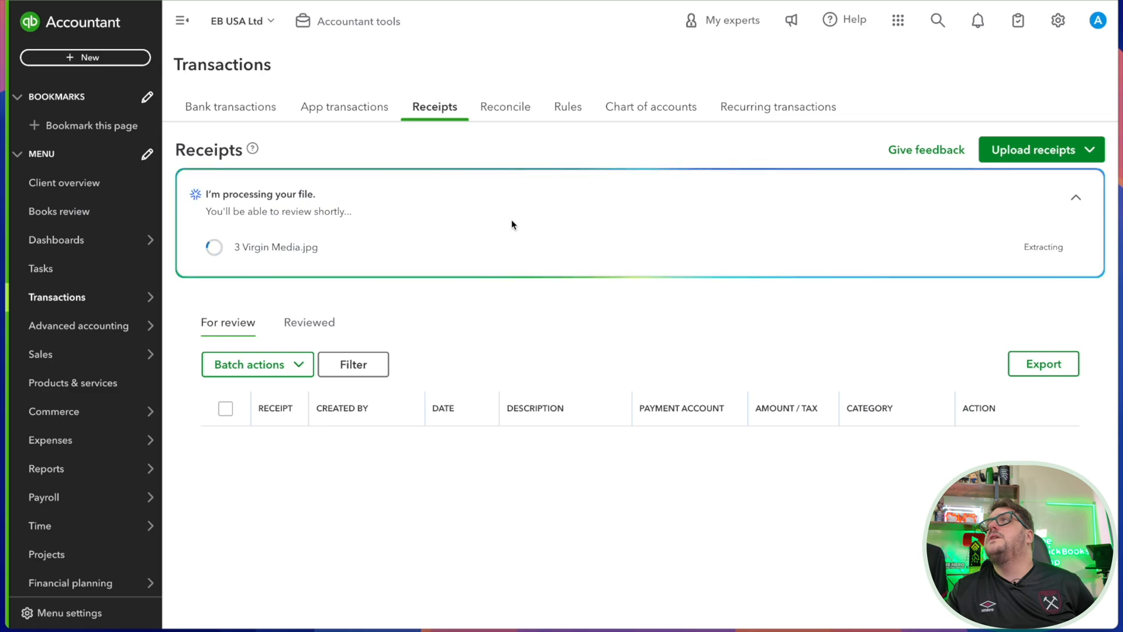
pyautogui.click(512, 221)
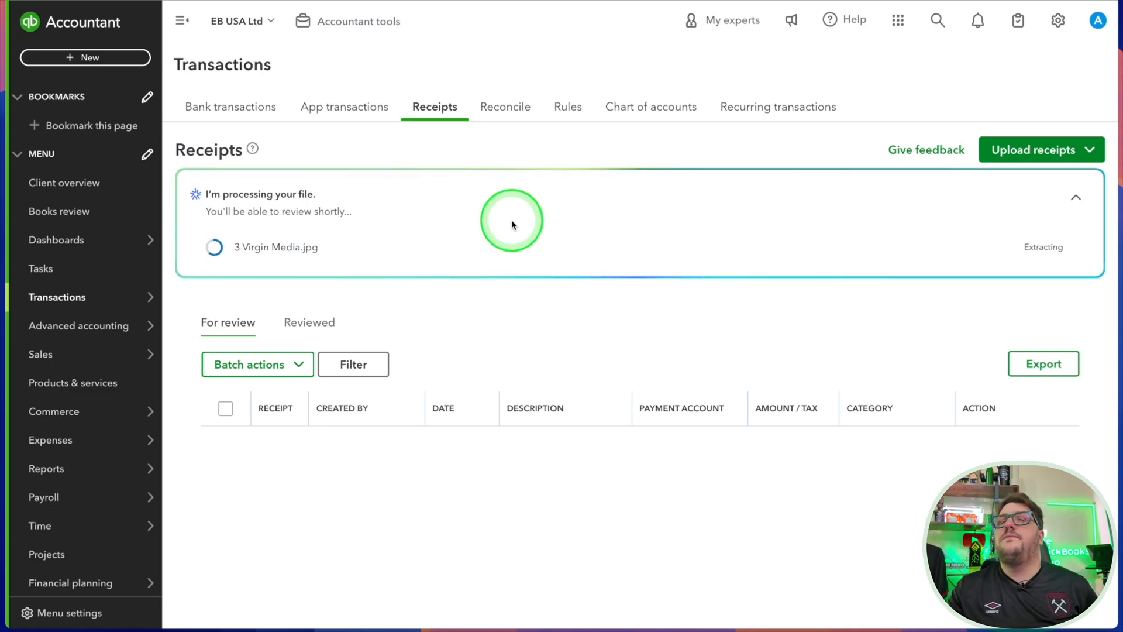
pyautogui.moveTo(350, 265)
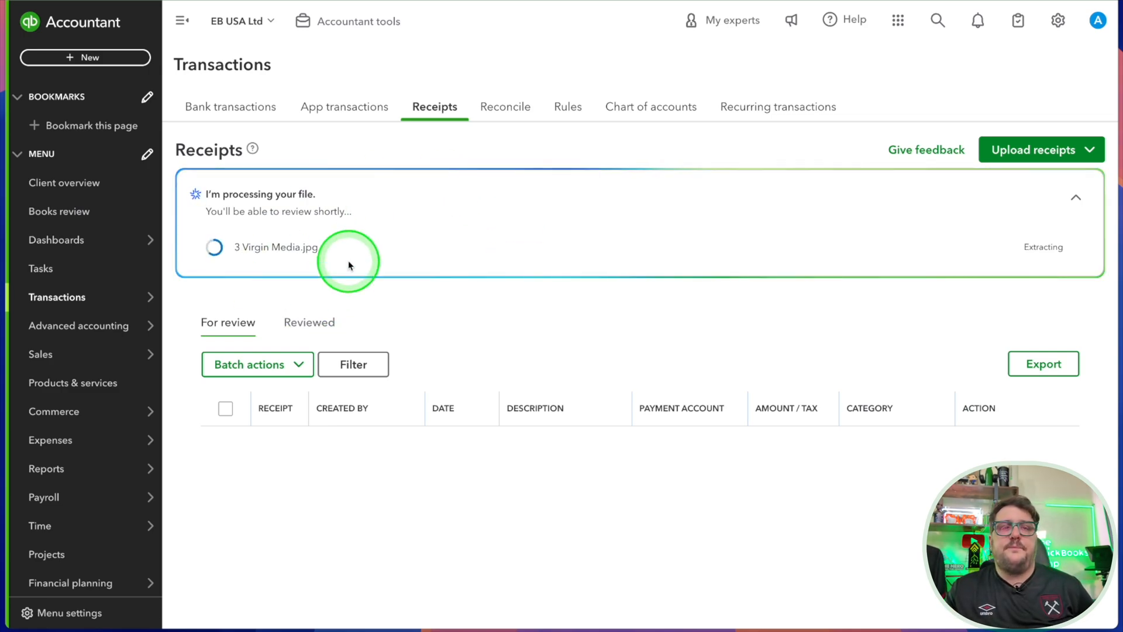
pyautogui.moveTo(351, 261)
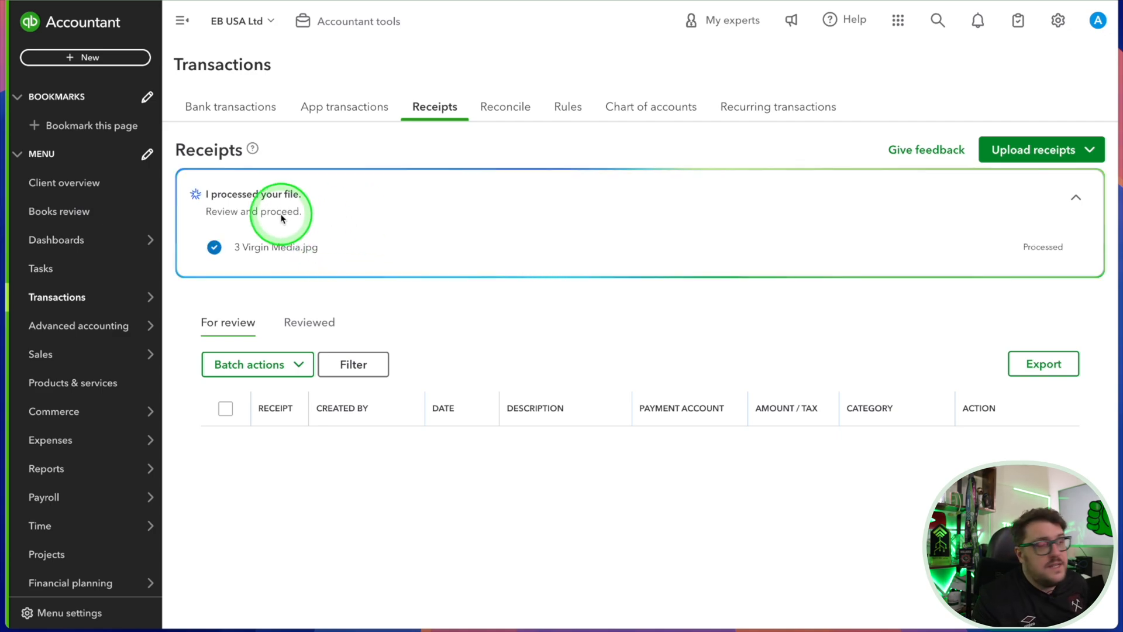
# Review the processed Virgin Media receipt as an Advertising expense, £4.80, dated 02/04/2020
pyautogui.click(1076, 198)
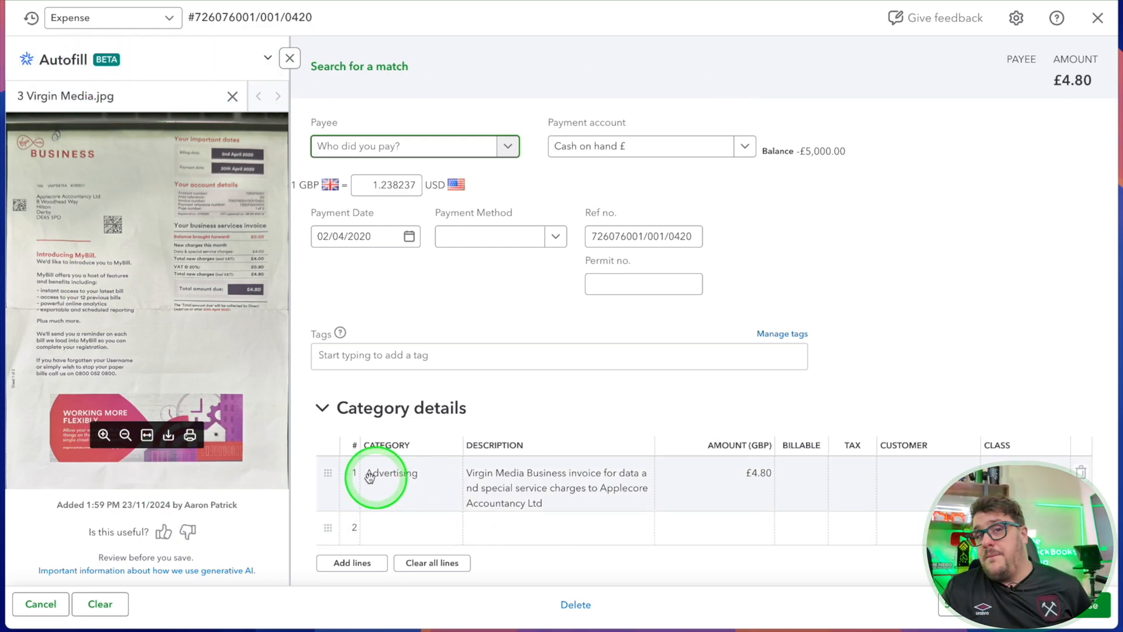
pyautogui.moveTo(444, 481)
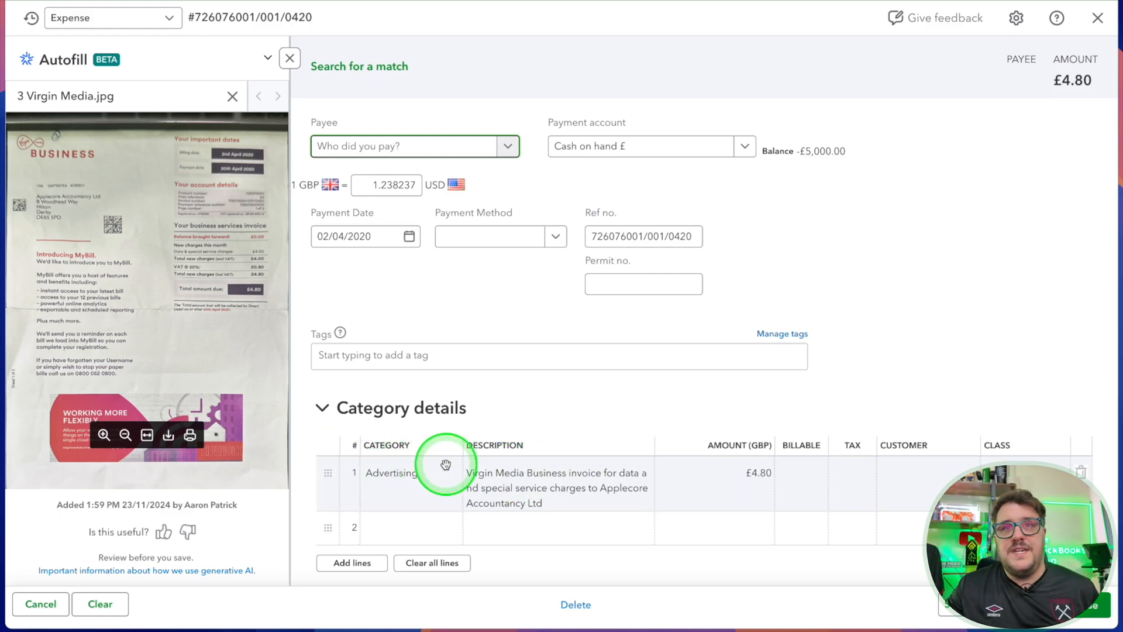
pyautogui.moveTo(583, 502)
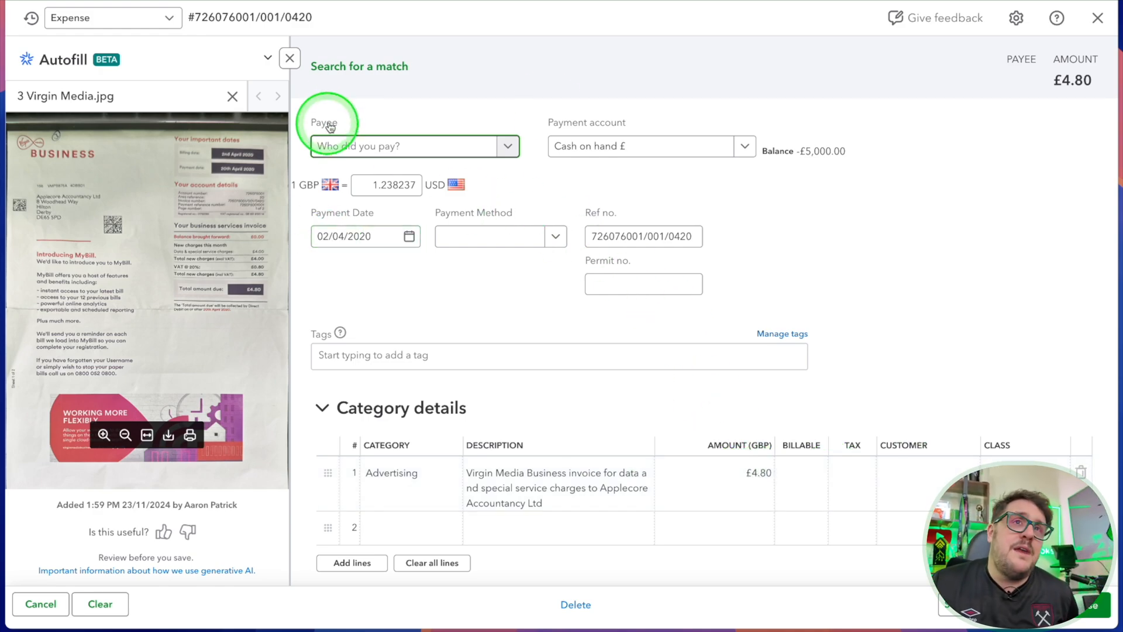
pyautogui.moveTo(855, 185)
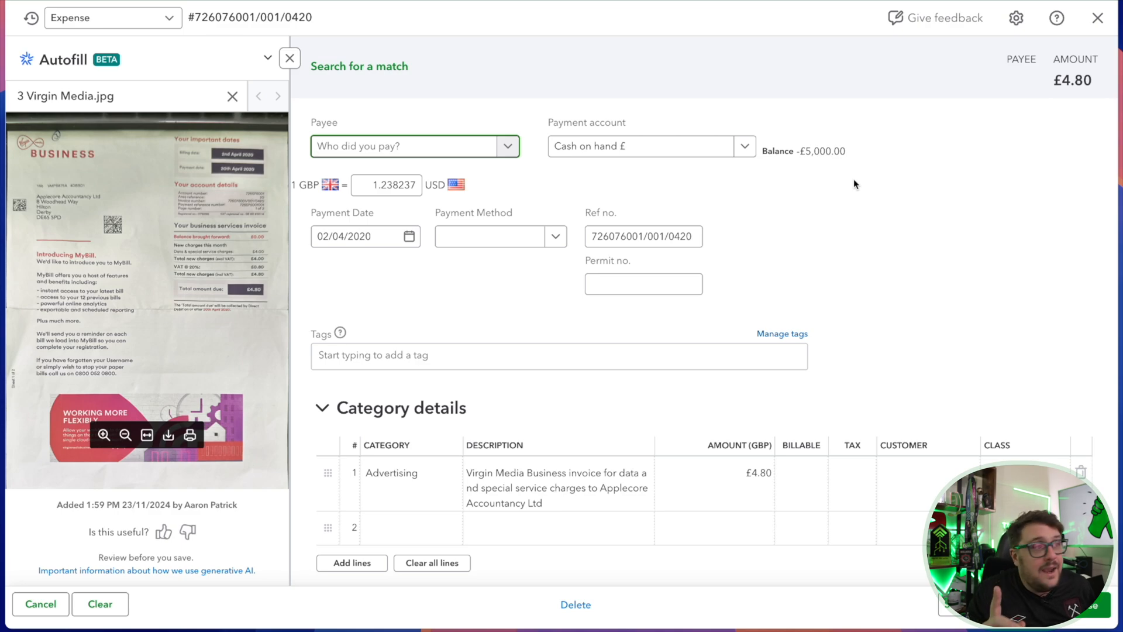
# Switch the receipt's transaction type to Bill from the type list
pyautogui.click(524, 351)
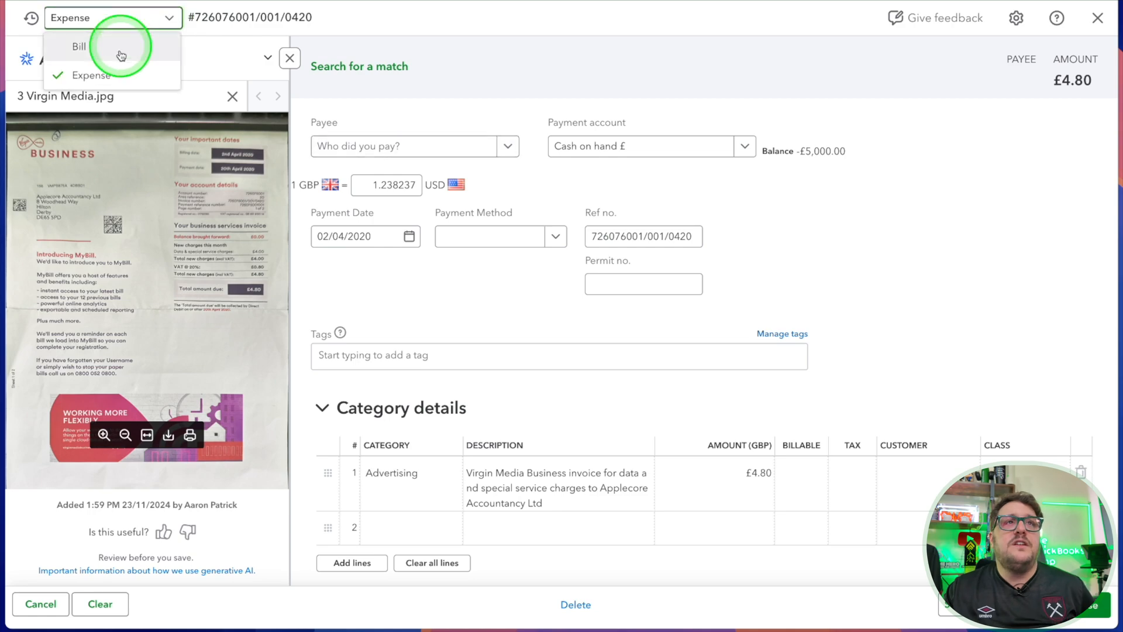
pyautogui.click(77, 47)
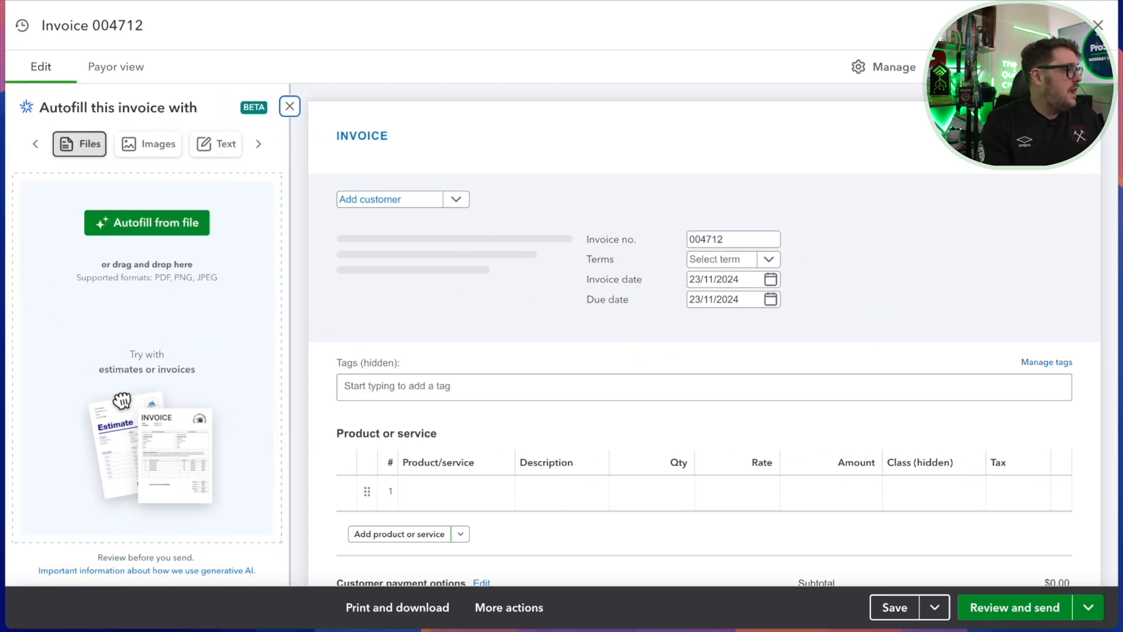
# Autofill invoice 004712 from IMG_0284: 20/11/2024, 100 Drink Ware at 10, $1,000.00, dismissing the customer suggestion
pyautogui.click(146, 223)
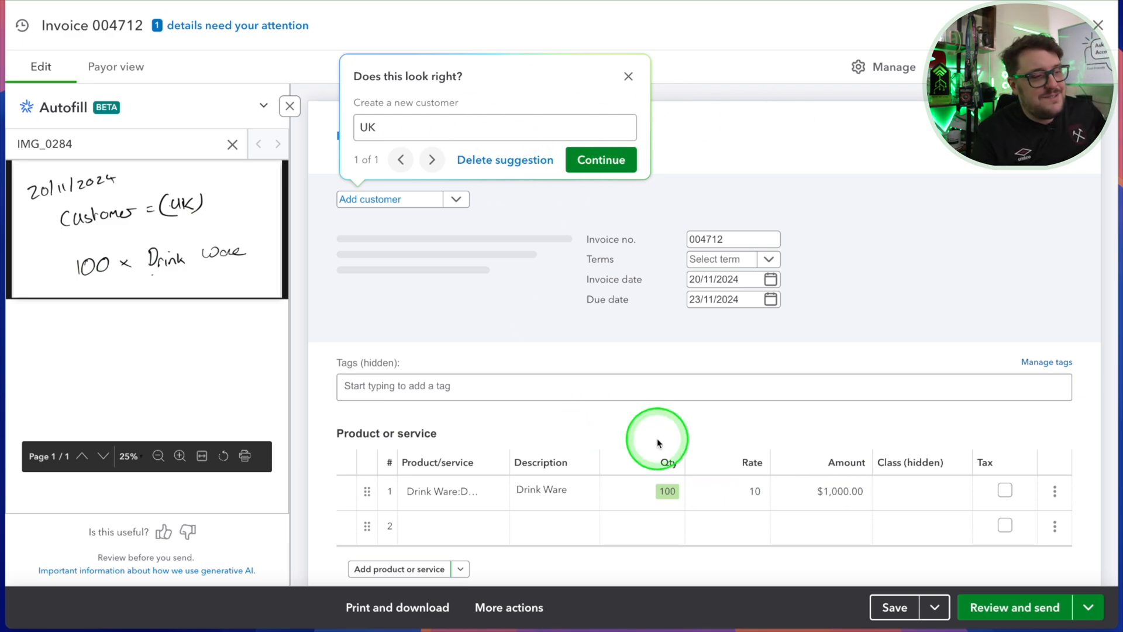
pyautogui.moveTo(793, 328)
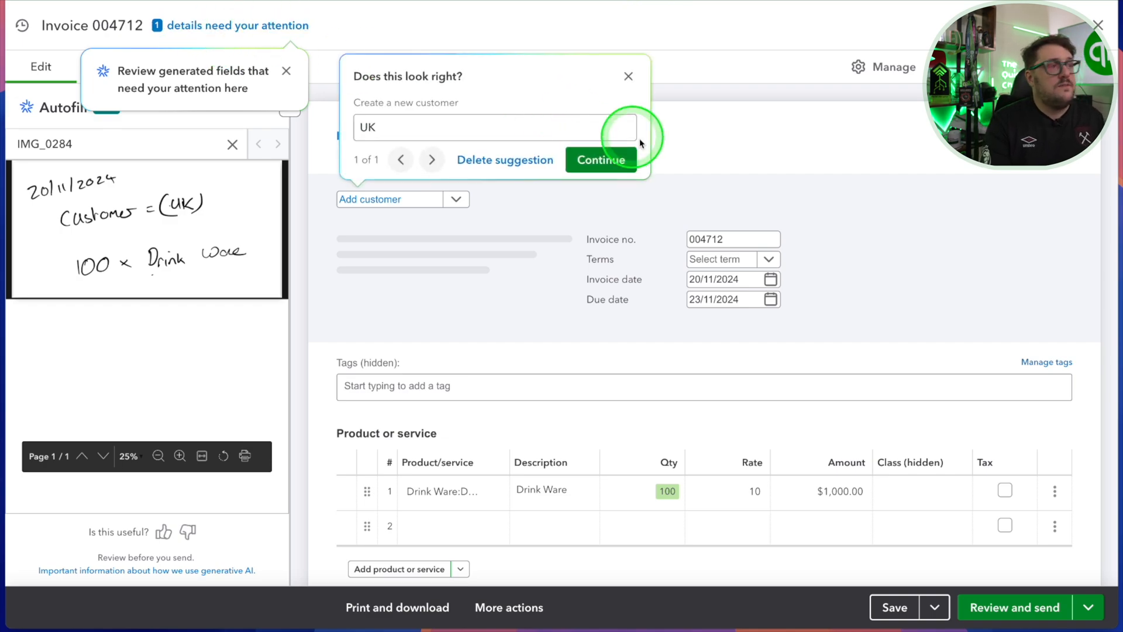
pyautogui.moveTo(663, 58)
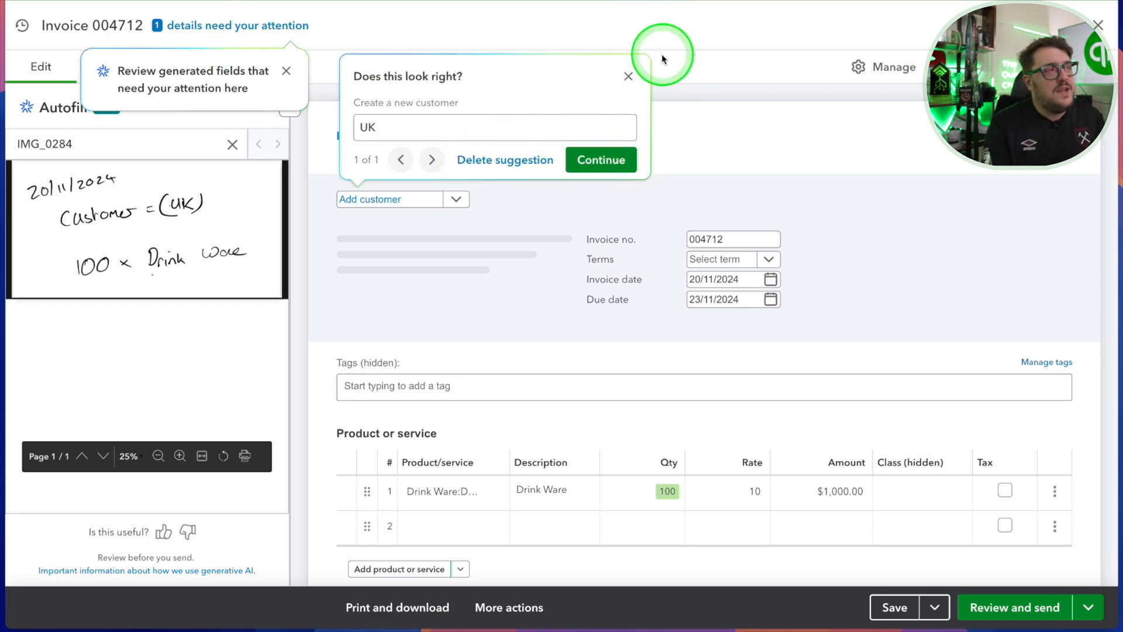
pyautogui.click(628, 76)
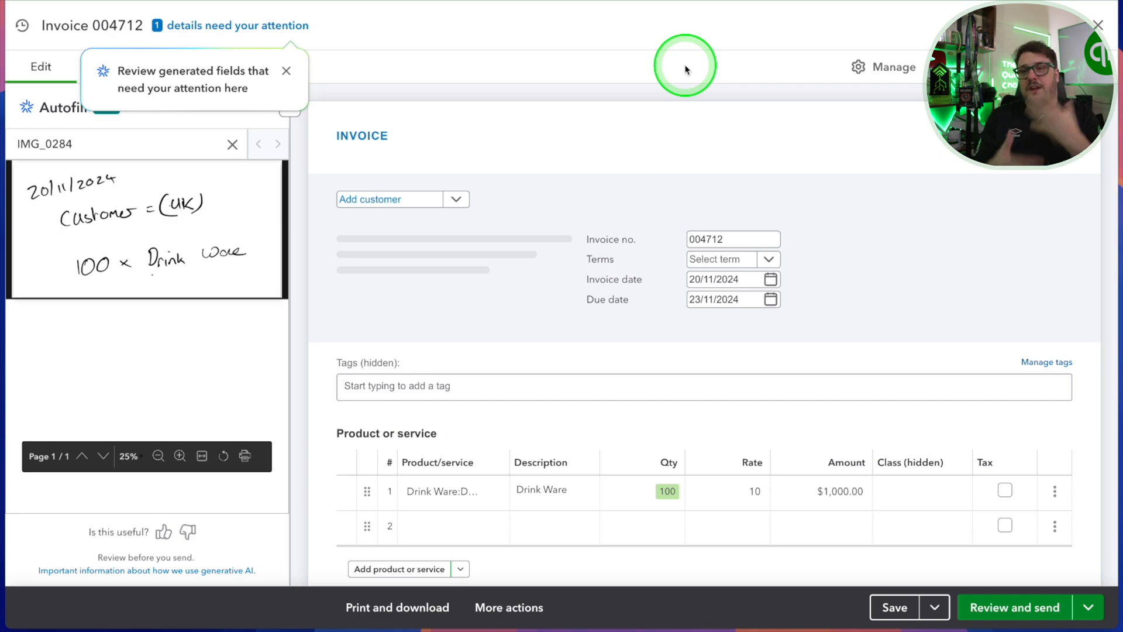